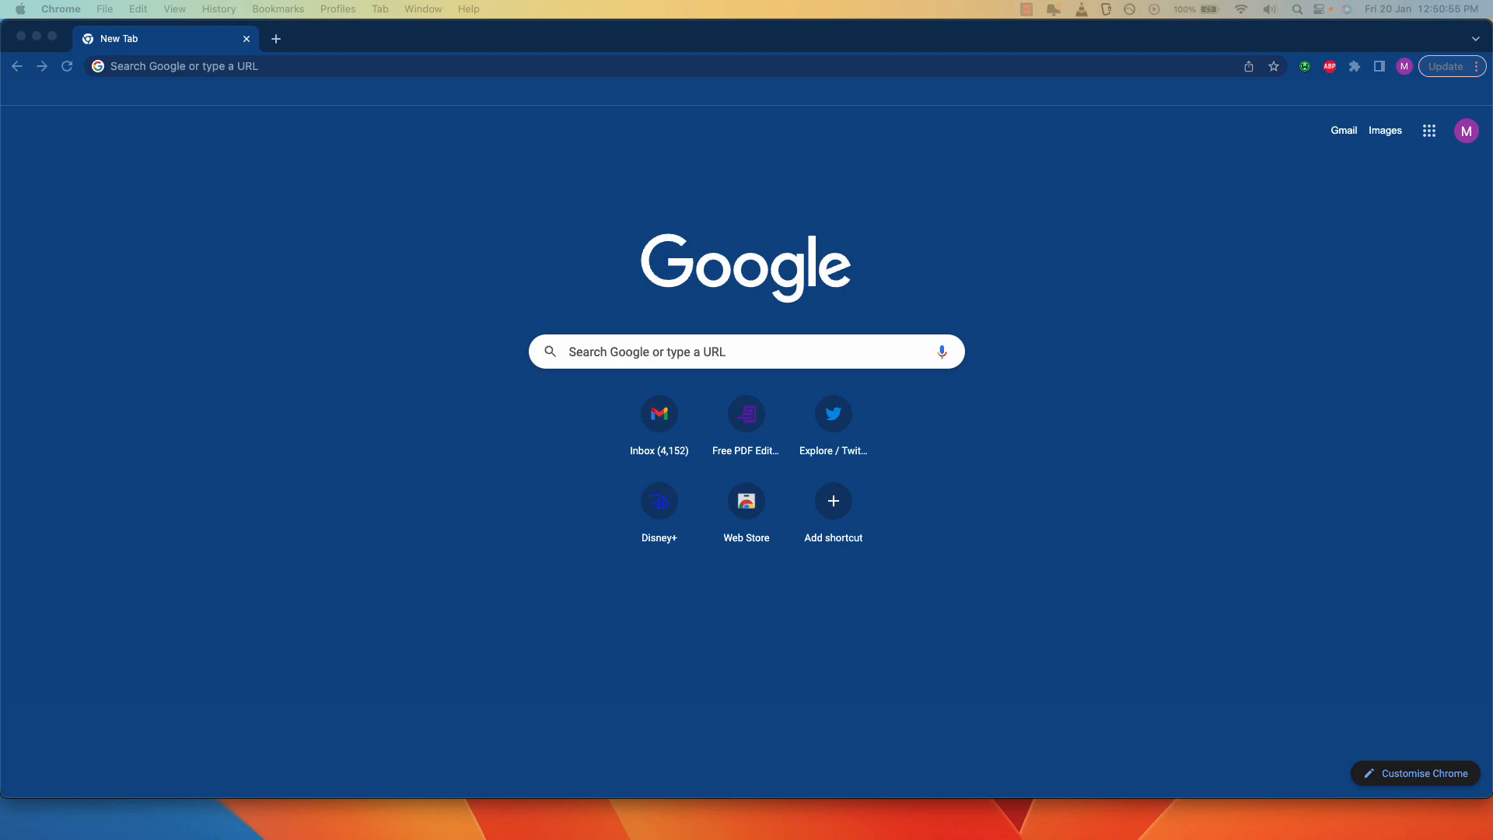
mouse_move(1365, 391)
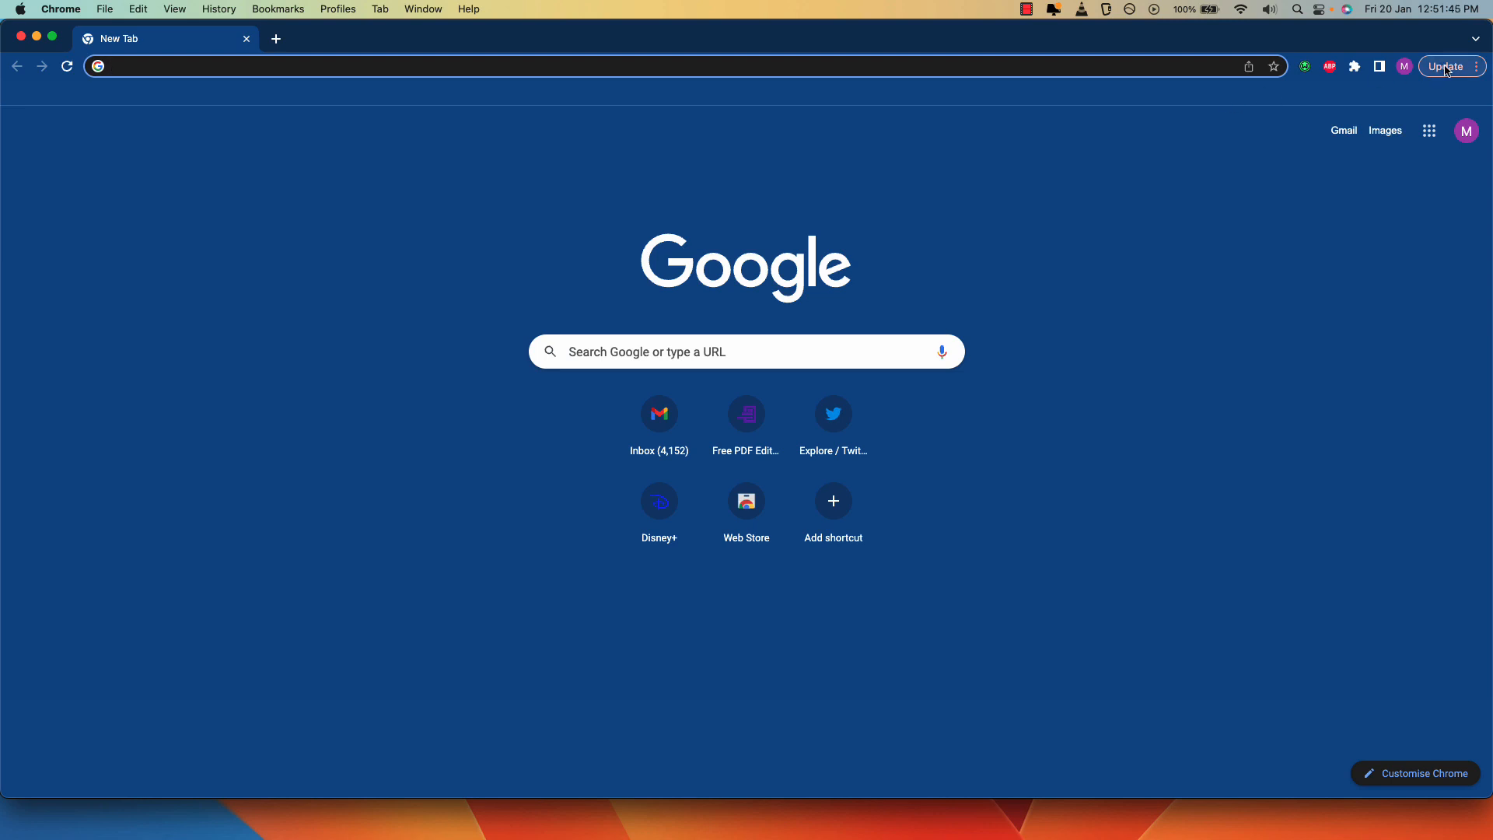
- Go to Chrome Settings, Privacy and security, Cookies and other site data
left_click(1477, 67)
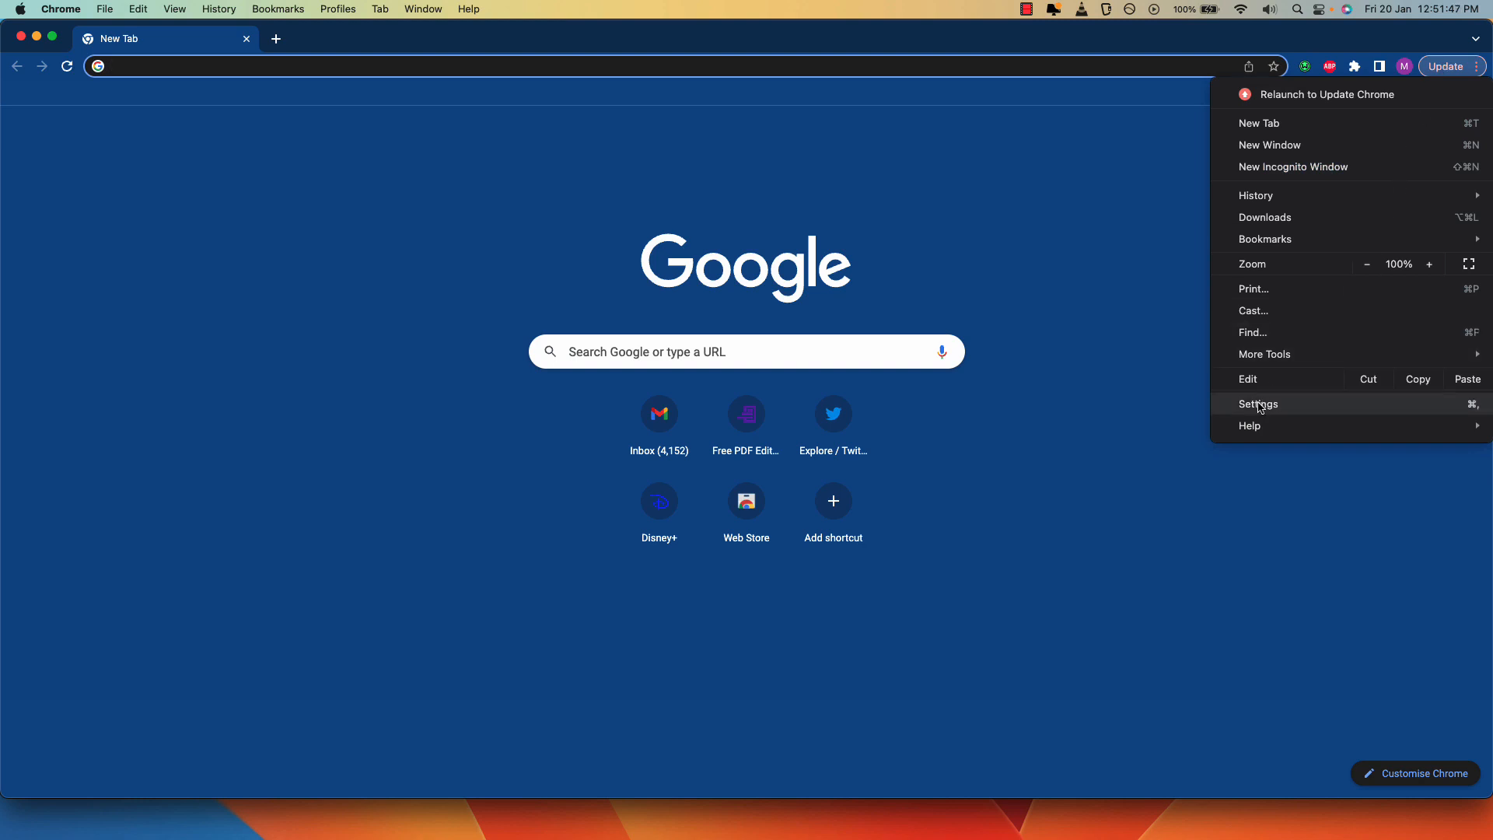
left_click(1259, 404)
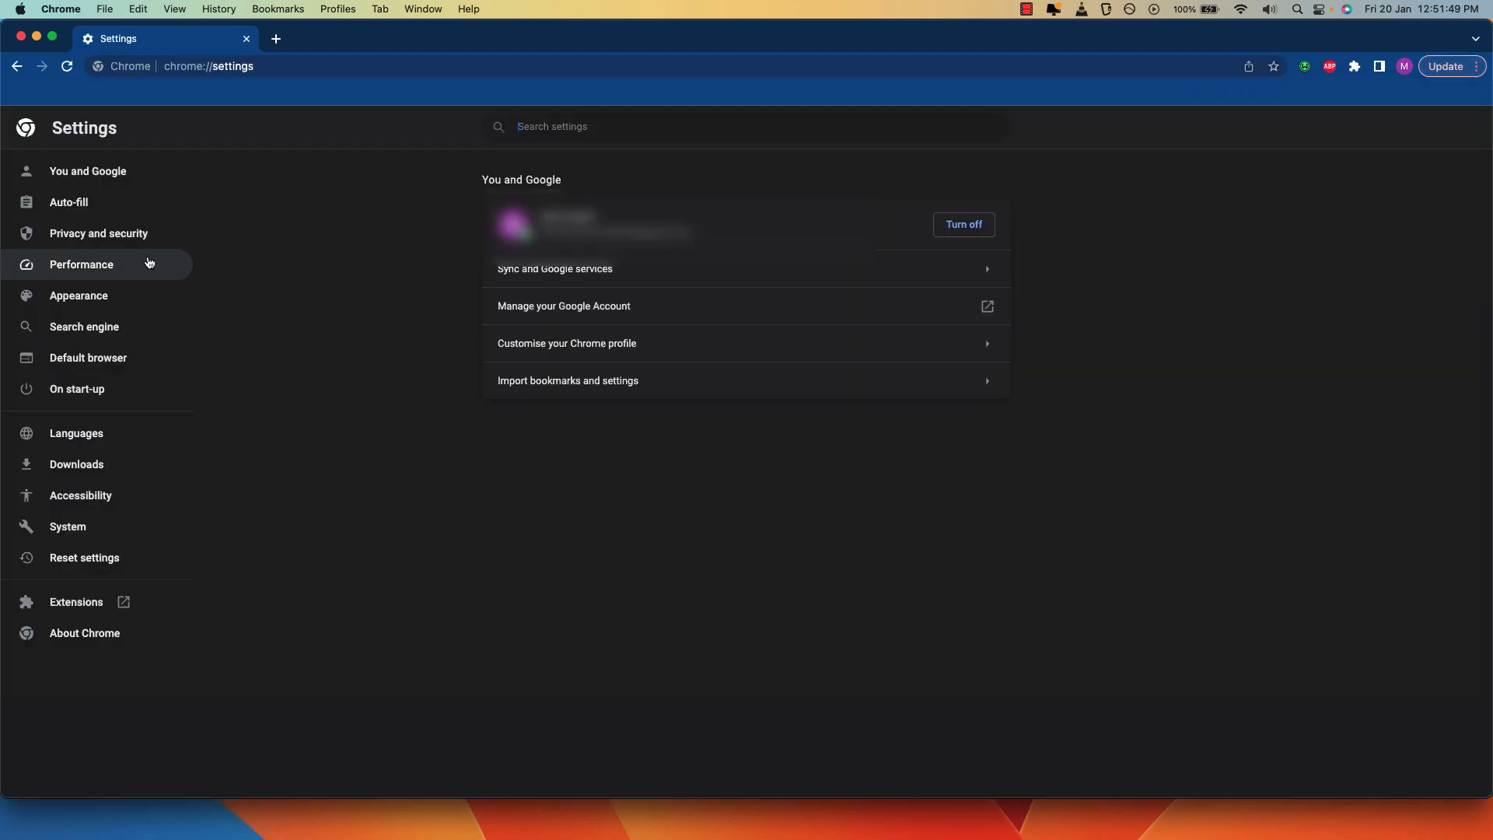
mouse_move(136, 245)
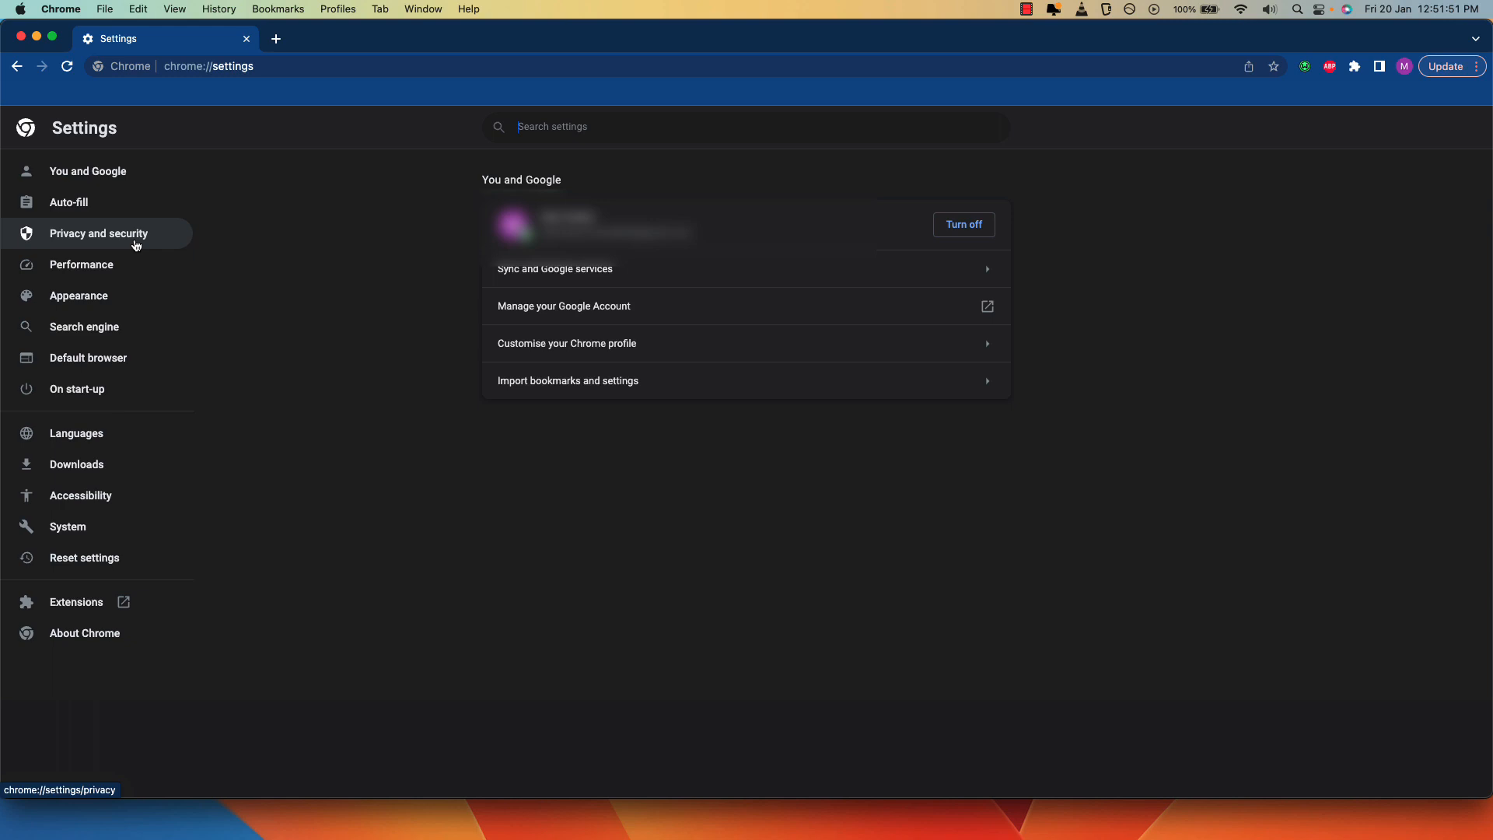
left_click(98, 234)
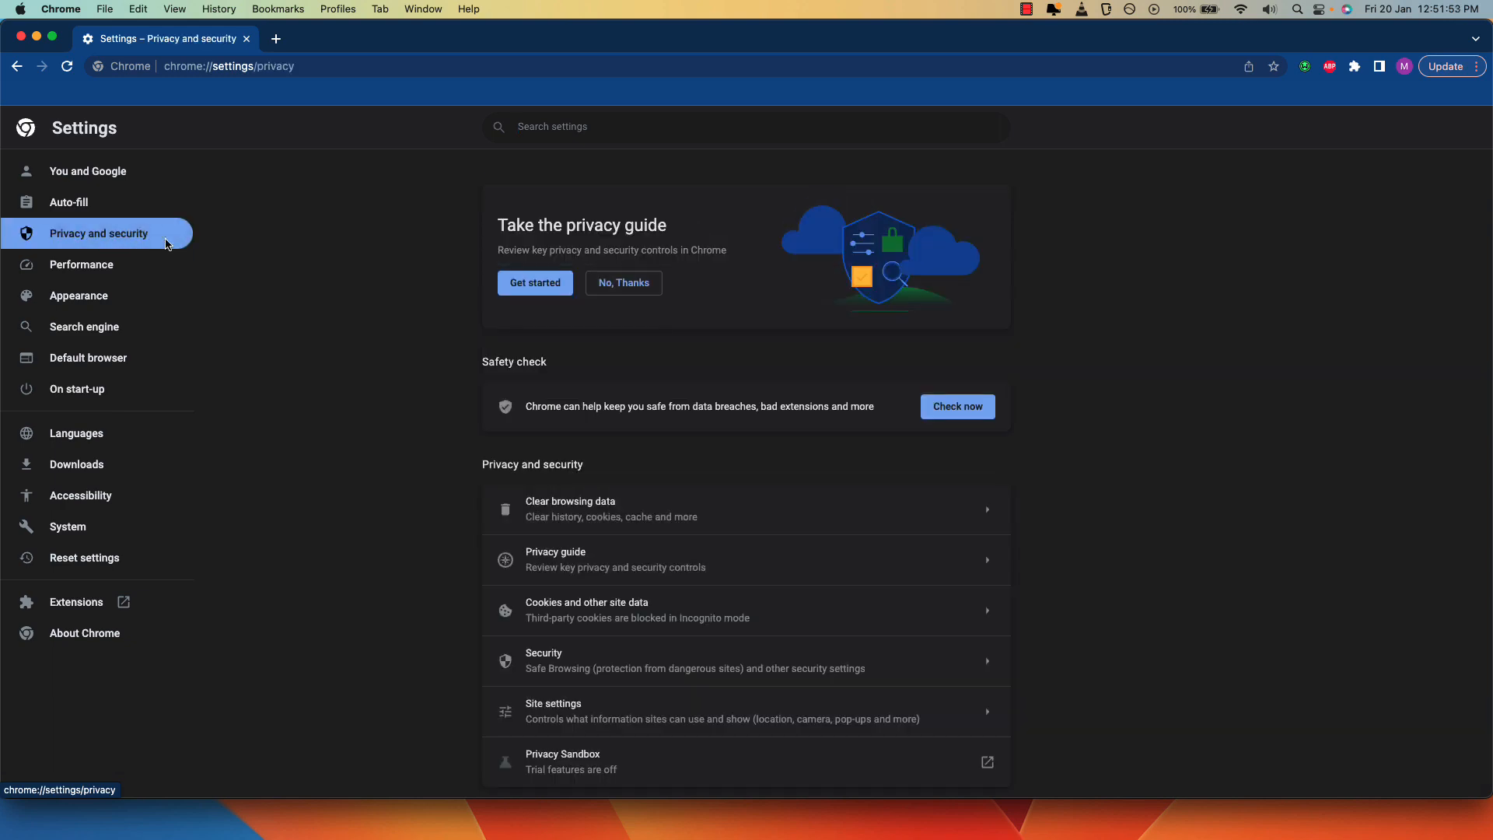
mouse_move(577, 624)
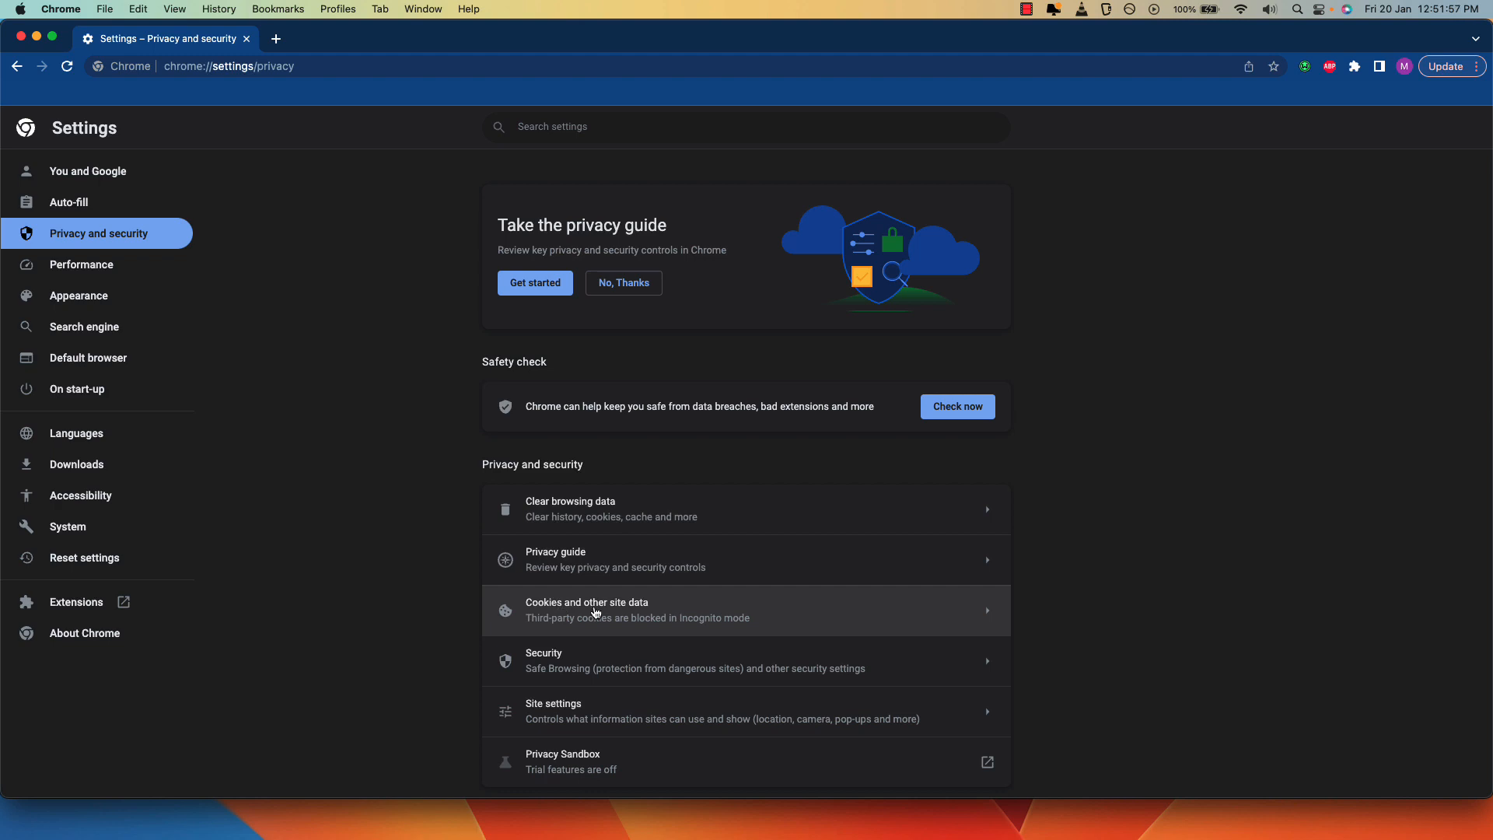
left_click(596, 610)
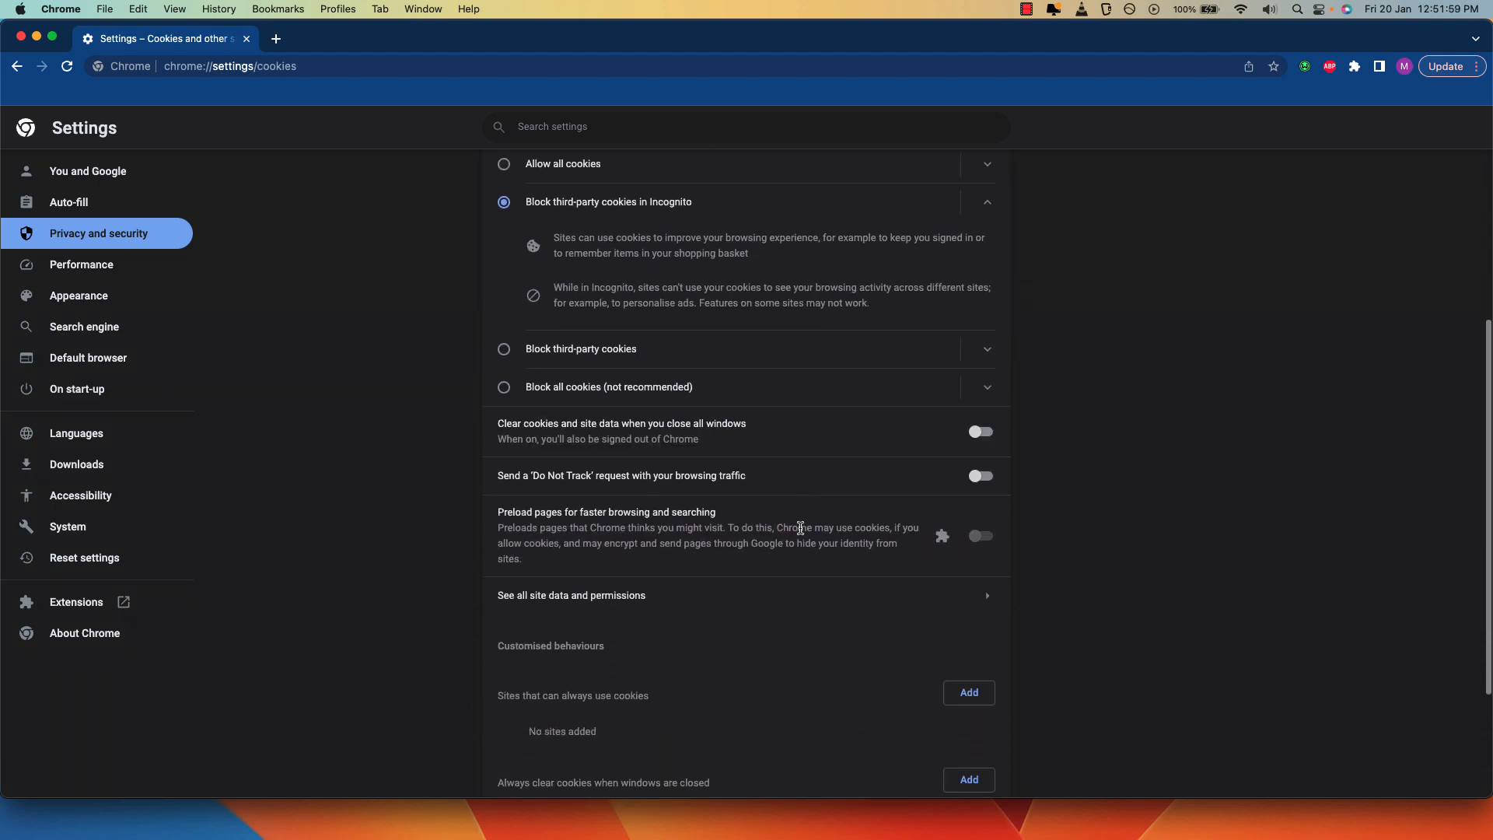
scroll("down", 3)
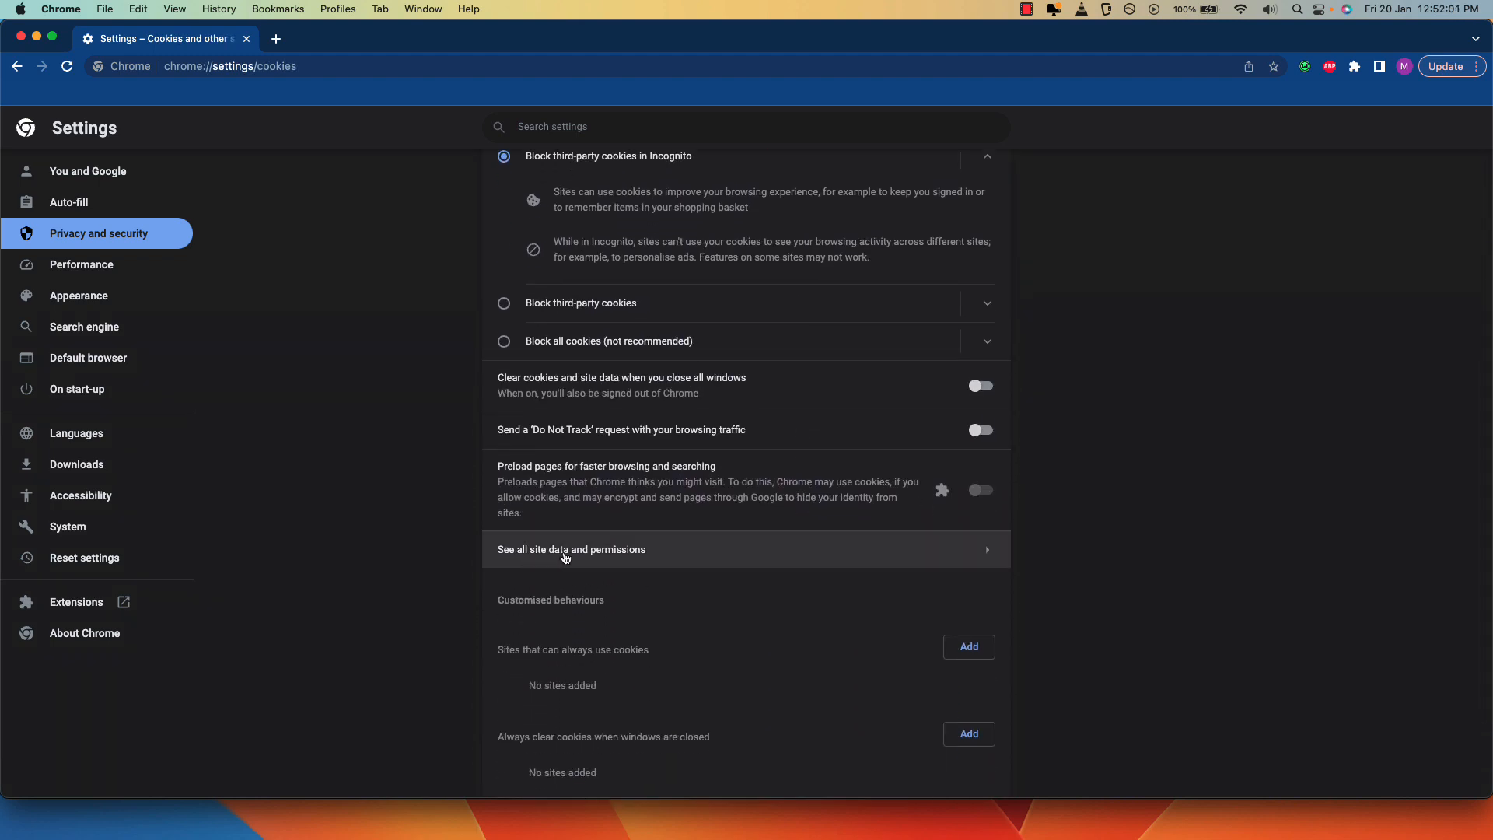
- Search all site data for 'open' and review chat.openai.com's 5 cookies
left_click(571, 549)
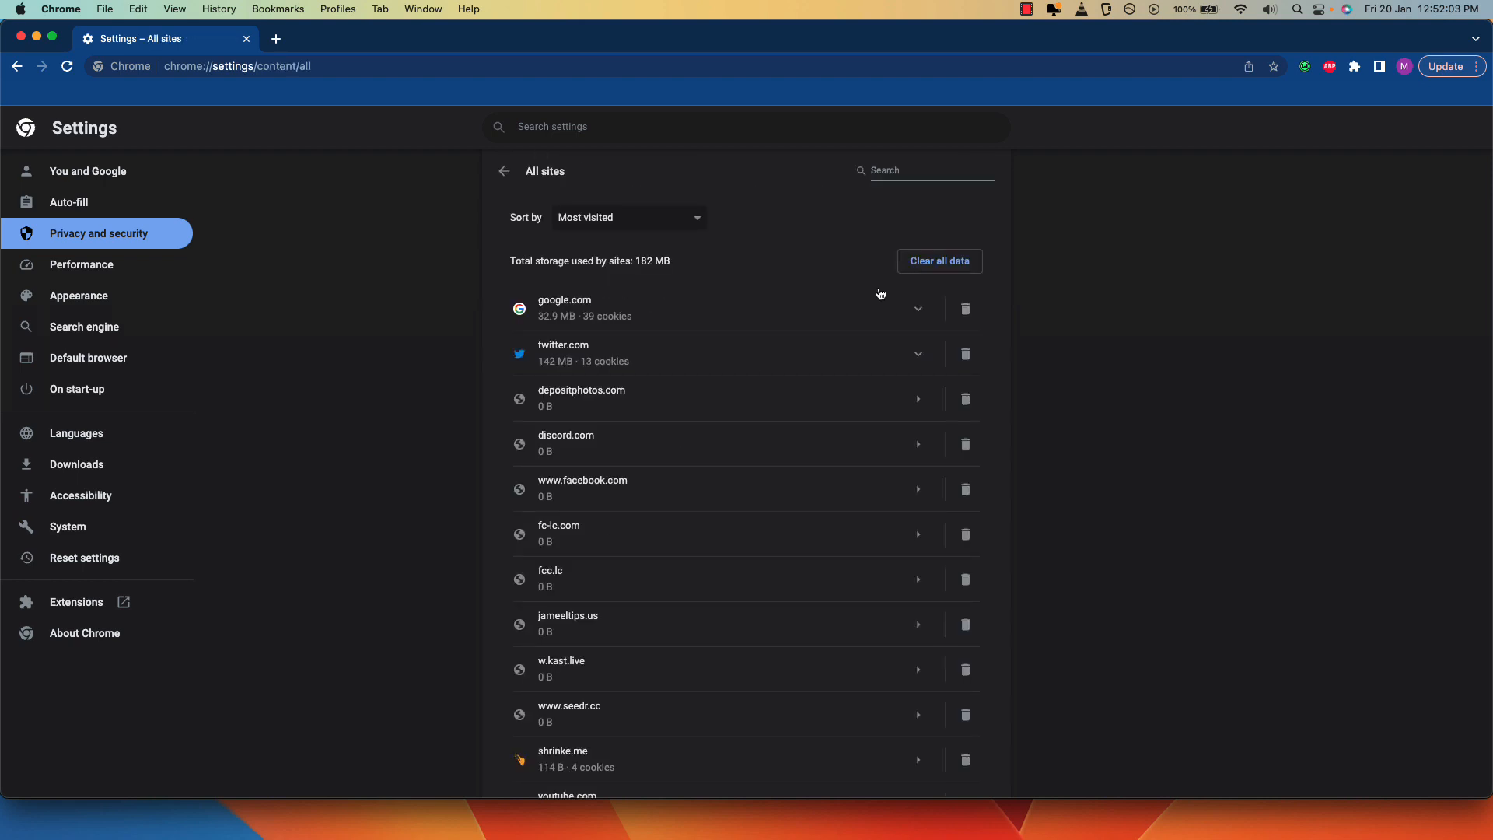
left_click(896, 171)
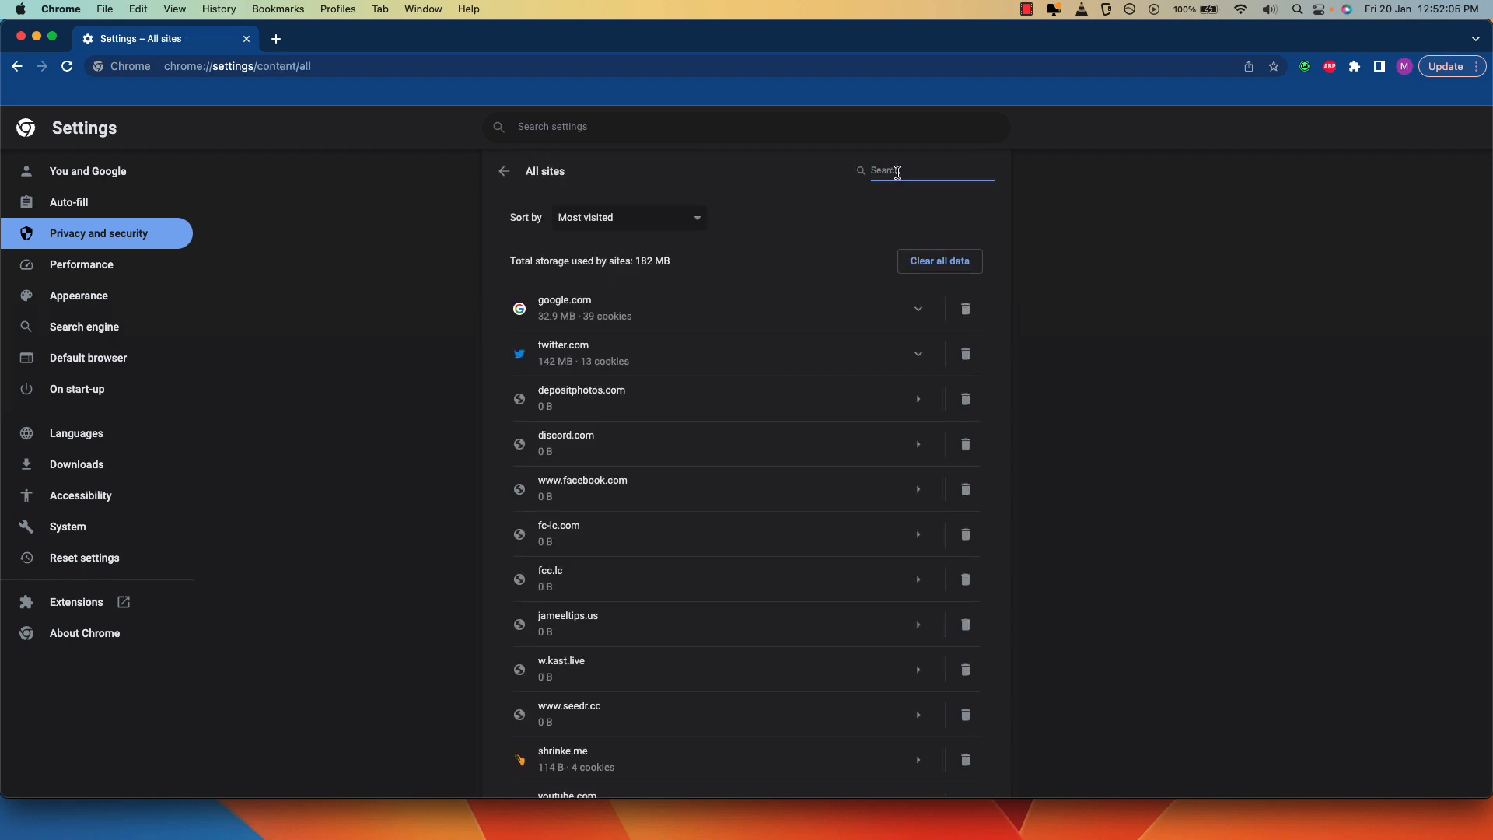
type("open")
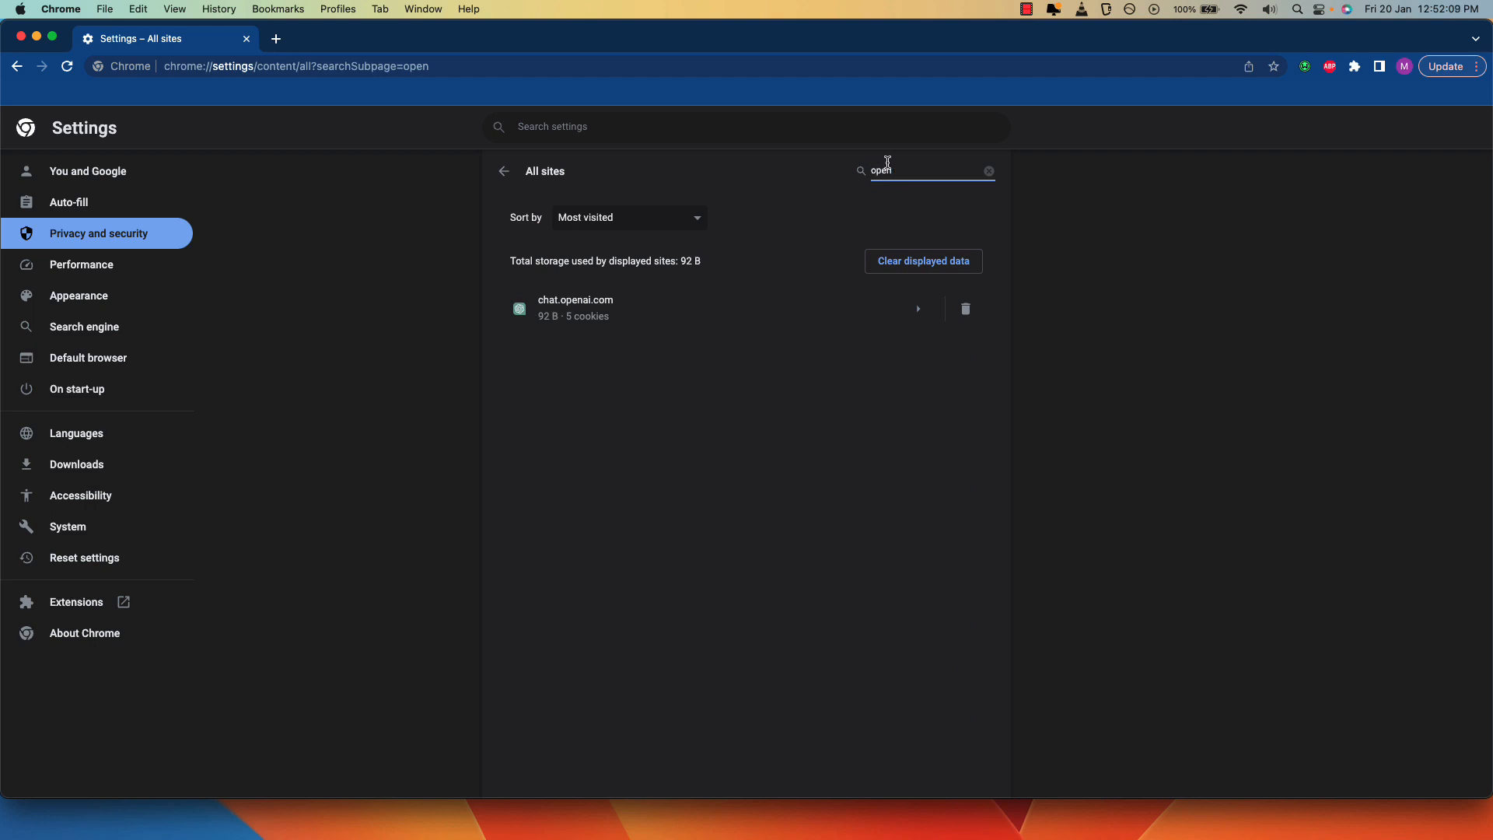
mouse_move(548, 309)
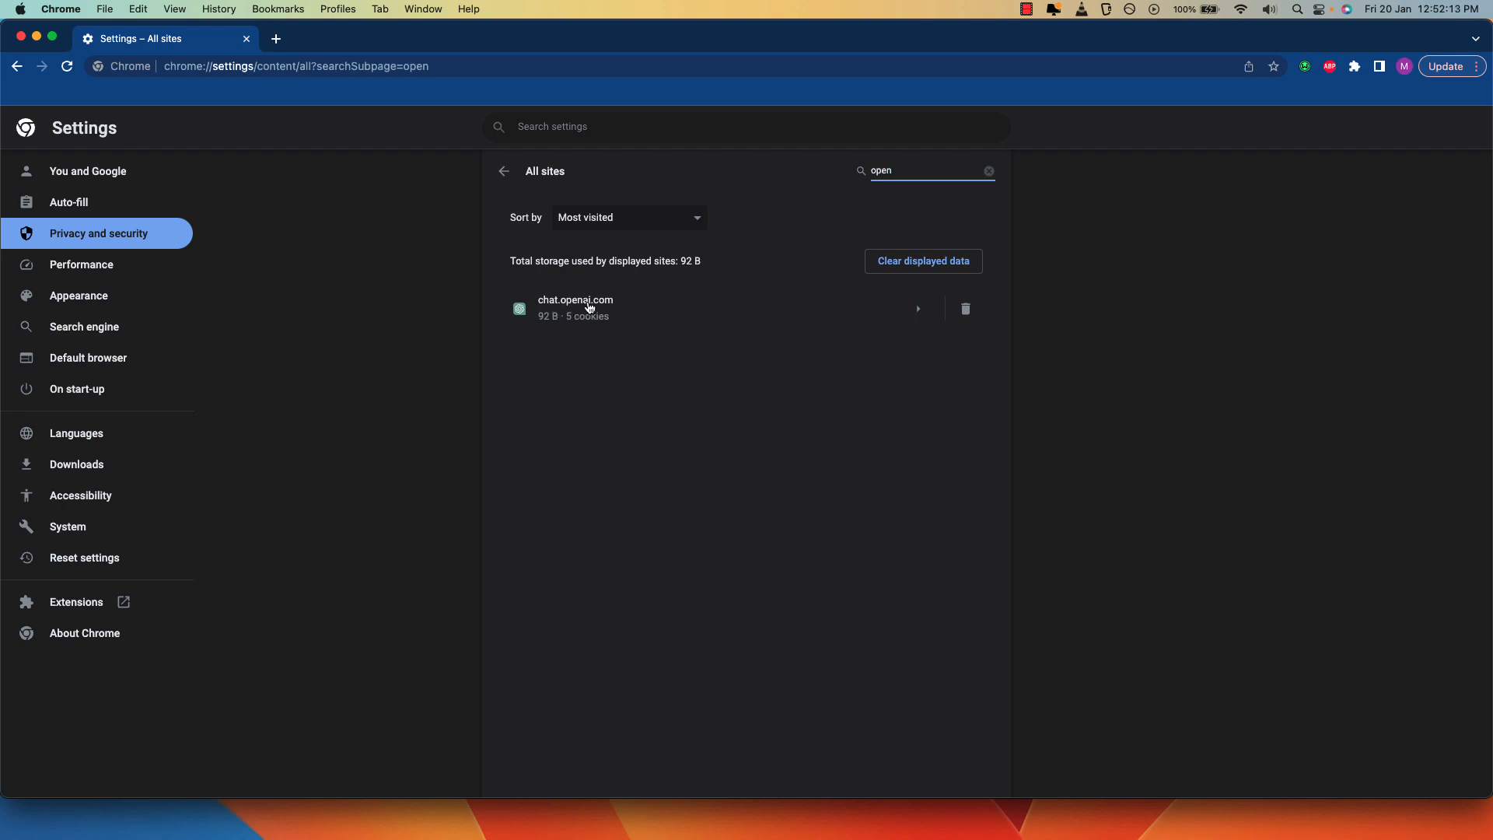
mouse_move(574, 321)
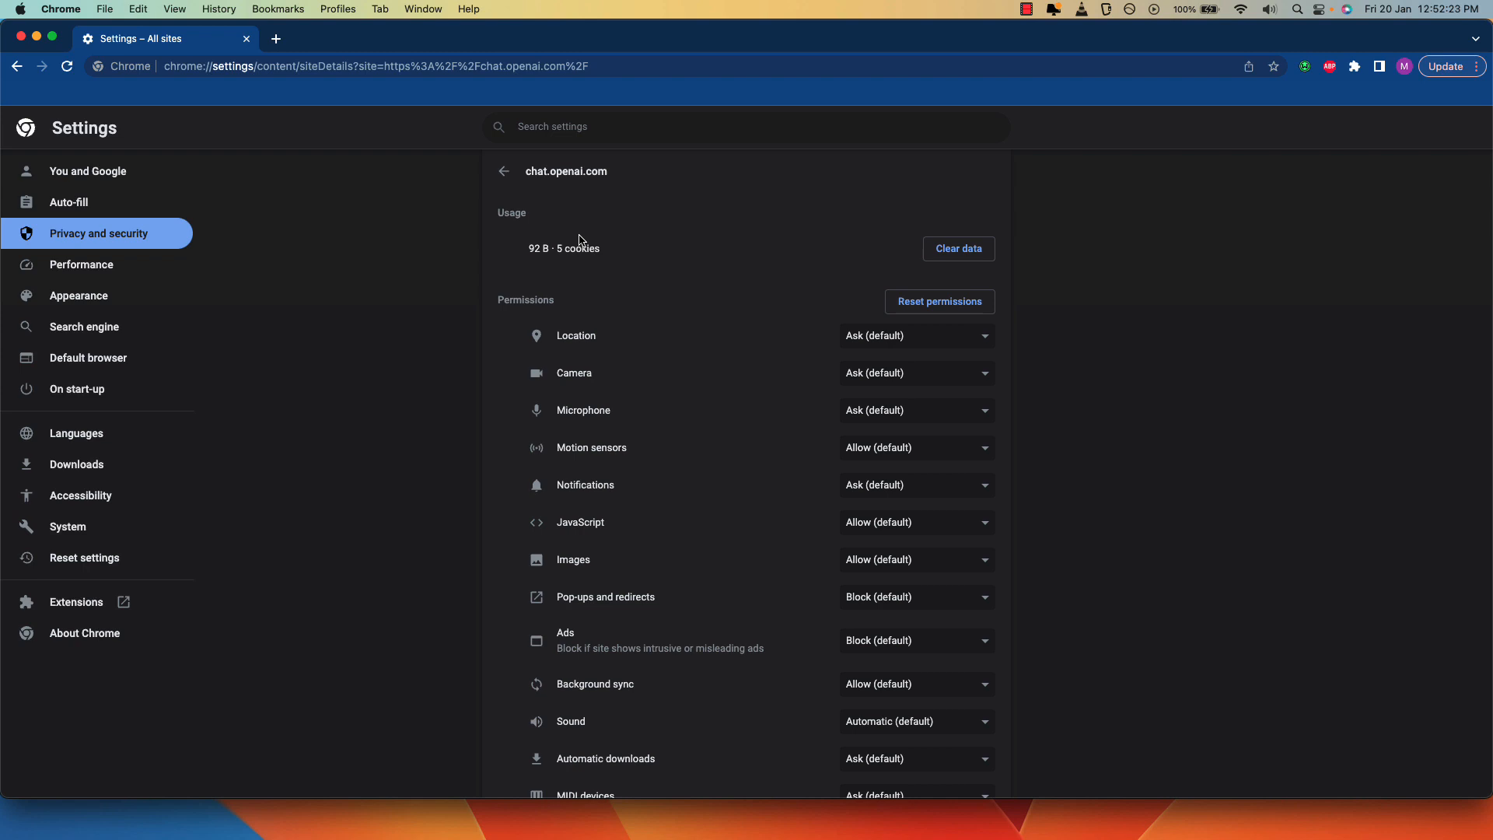
left_click(503, 171)
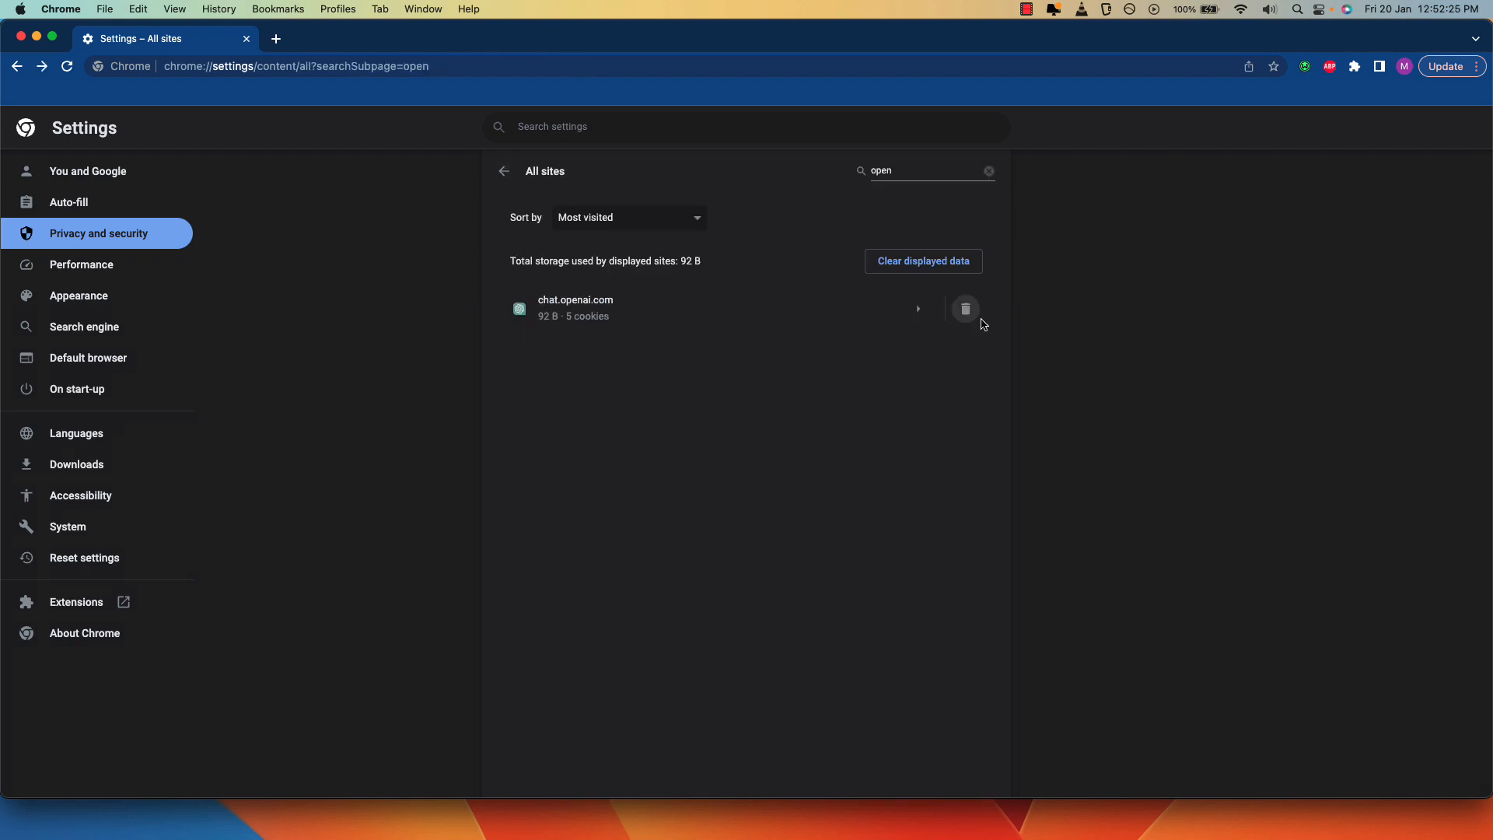
mouse_move(966, 309)
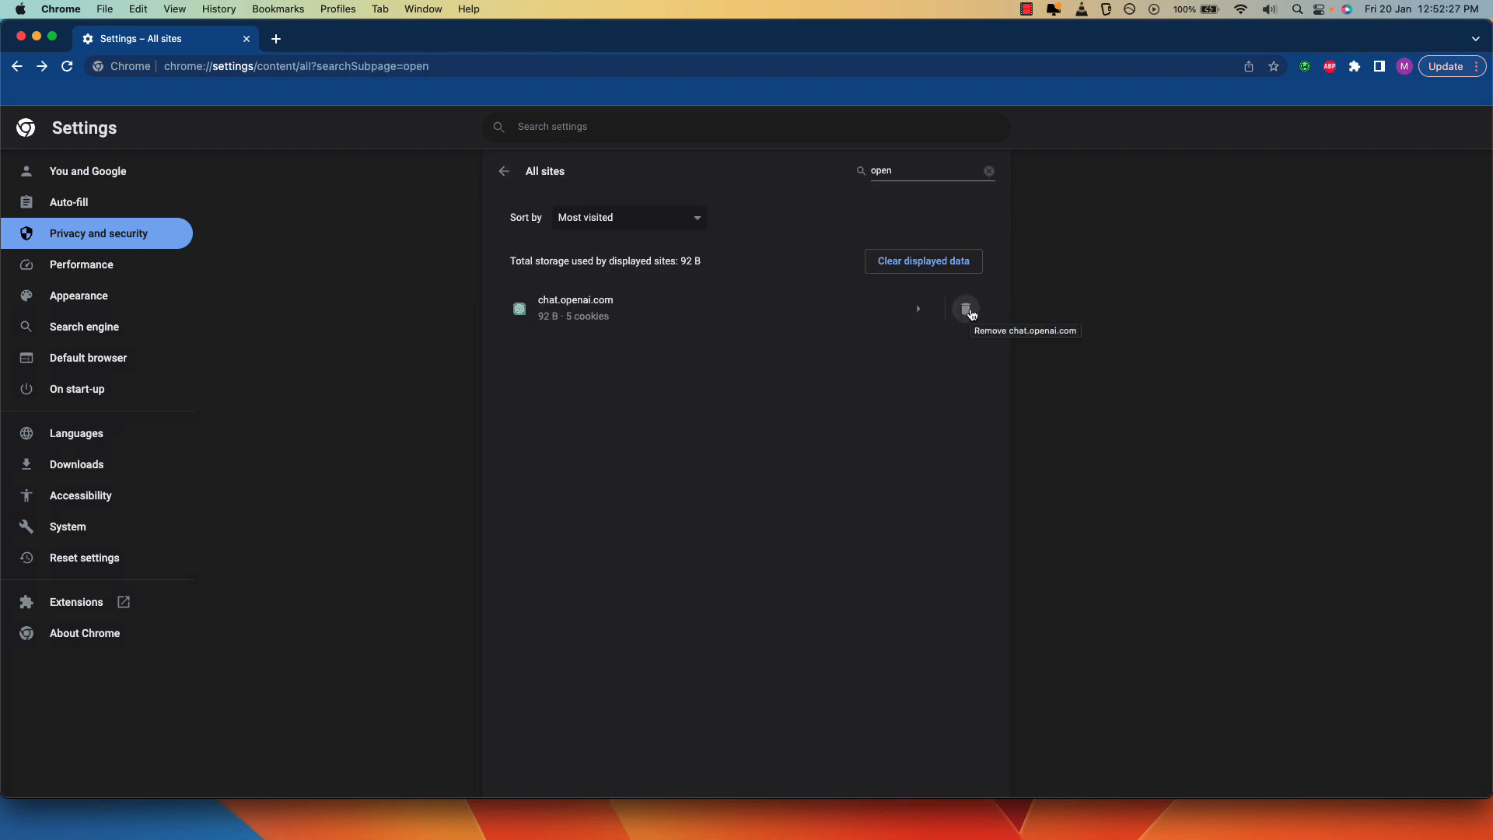
- Delete chat.openai.com's stored site data and confirm Clear
left_click(966, 309)
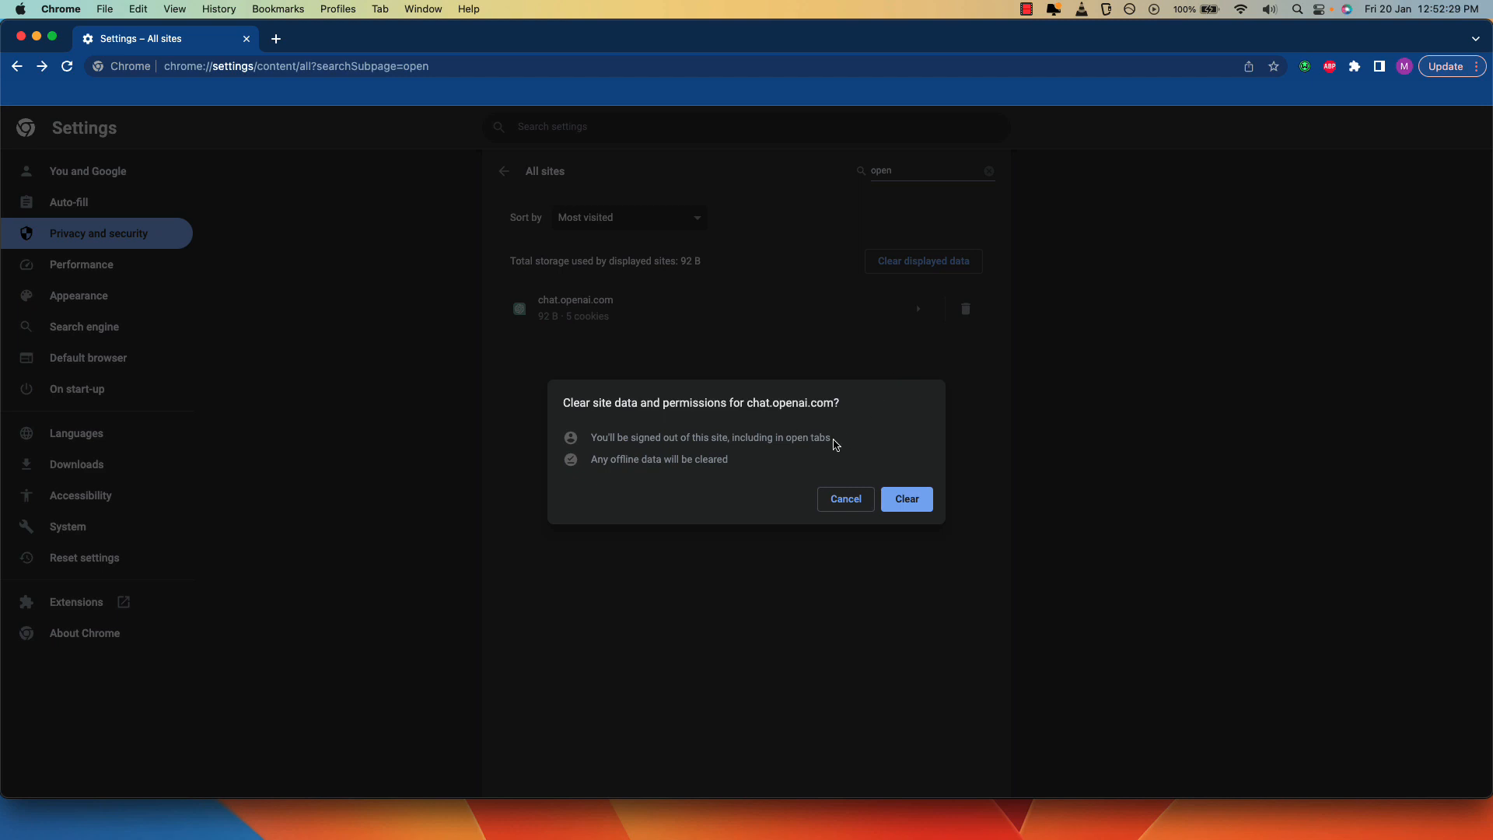
left_click(907, 499)
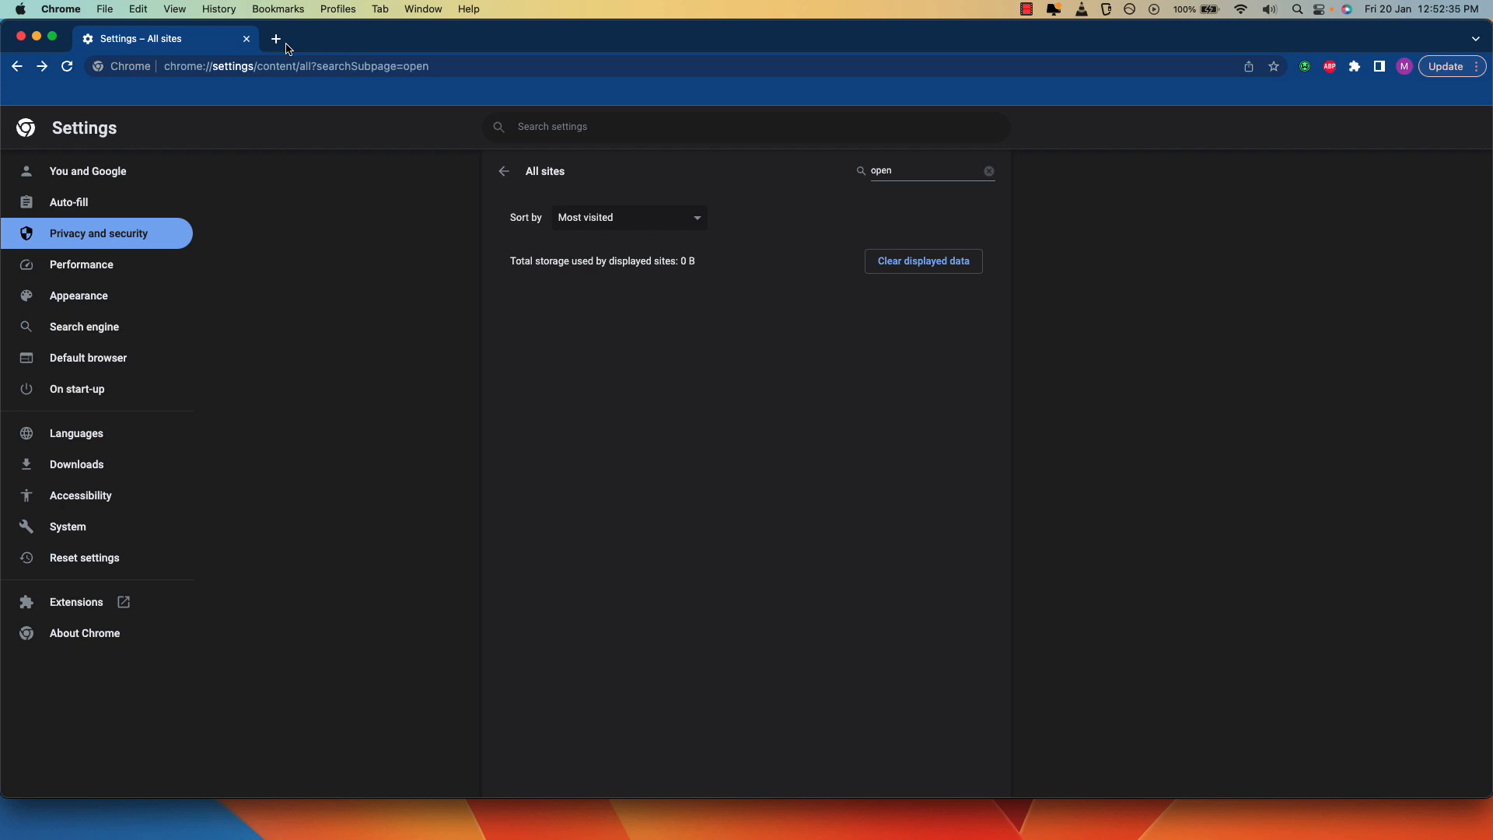
mouse_move(260, 190)
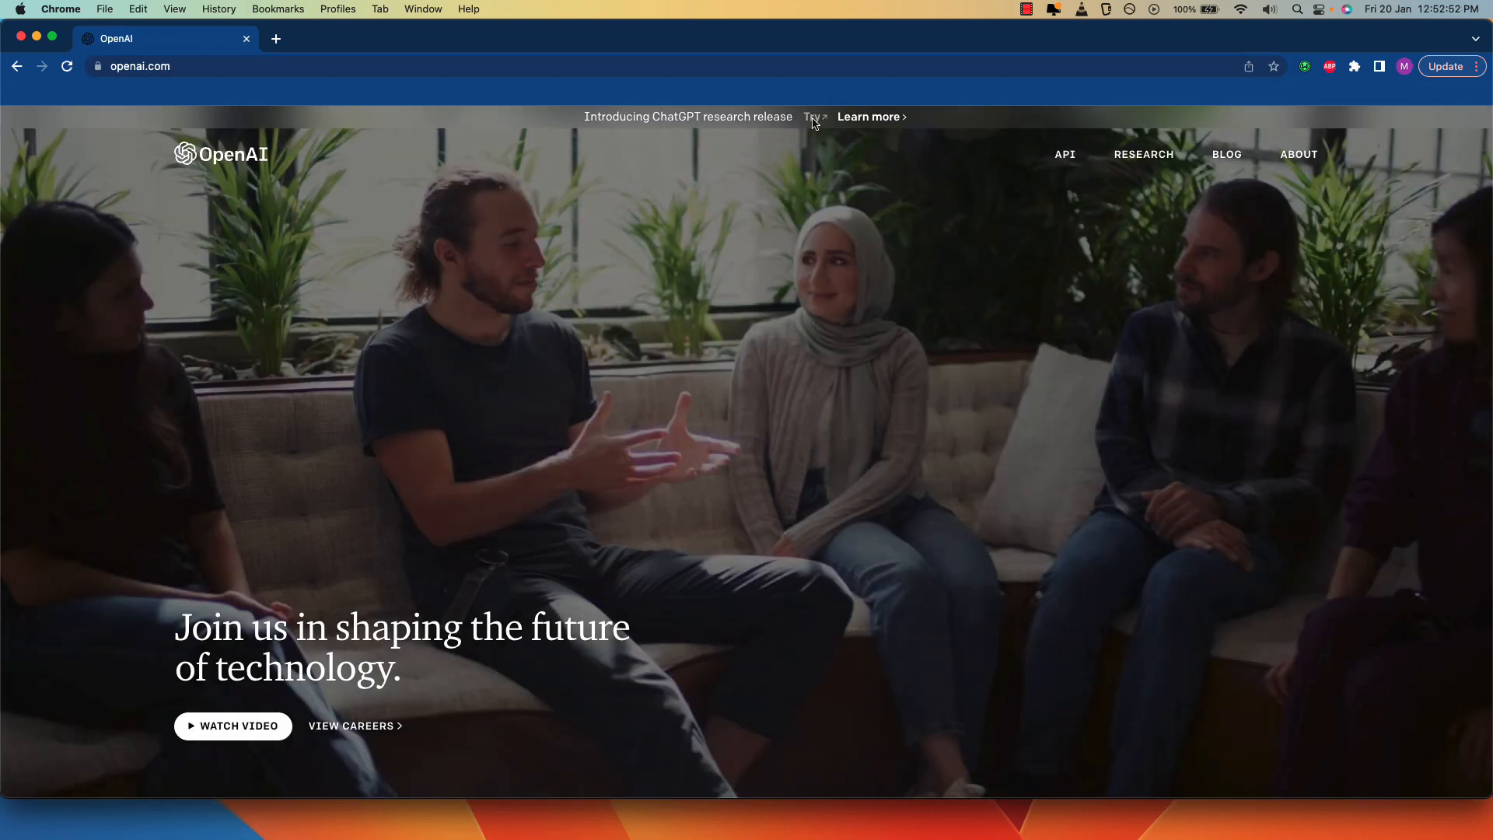
- Go from the OpenAI homepage to ChatGPT's Sign up page
left_click(812, 116)
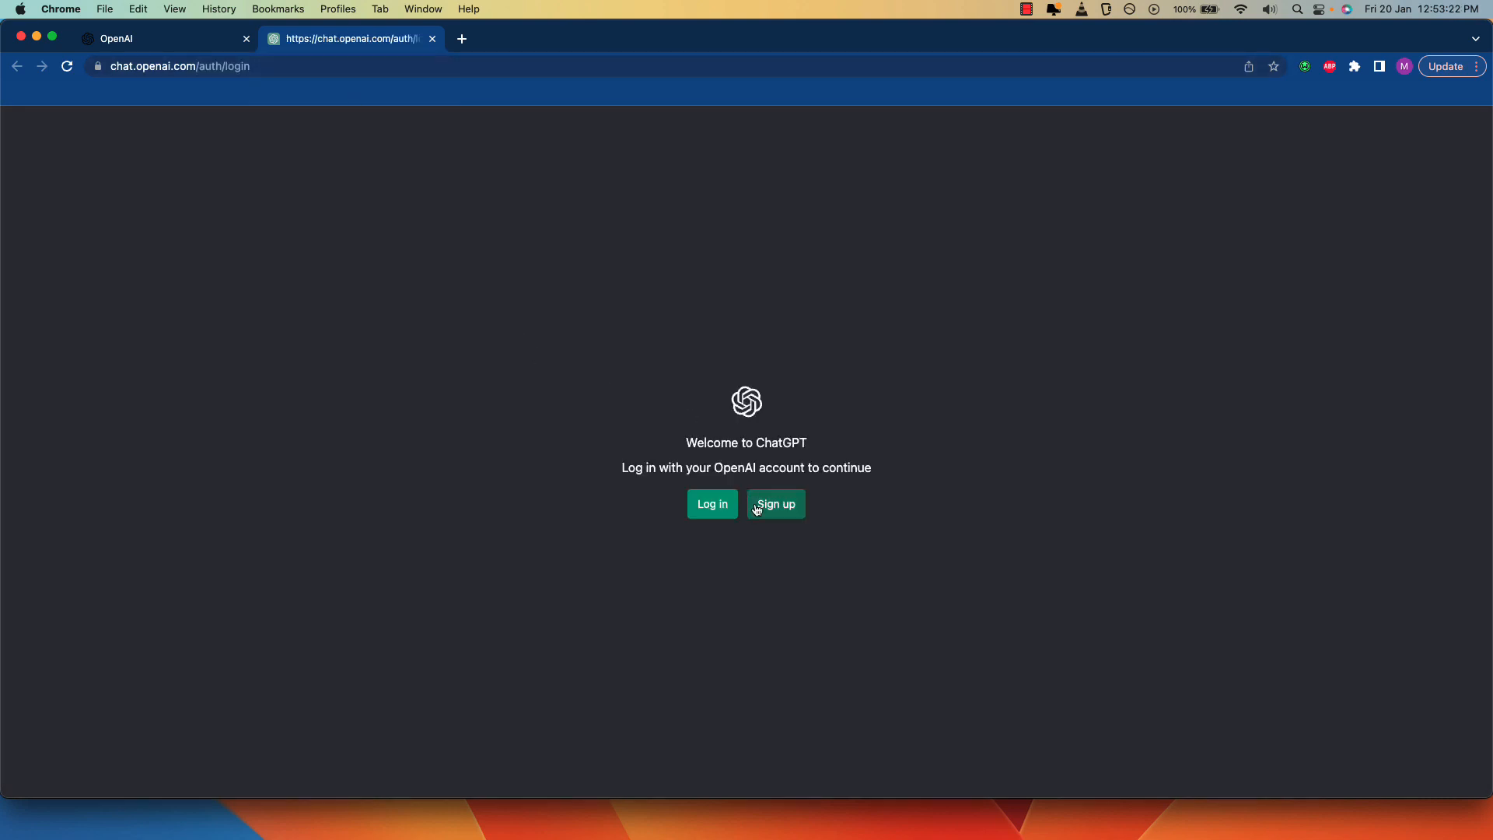
left_click(776, 504)
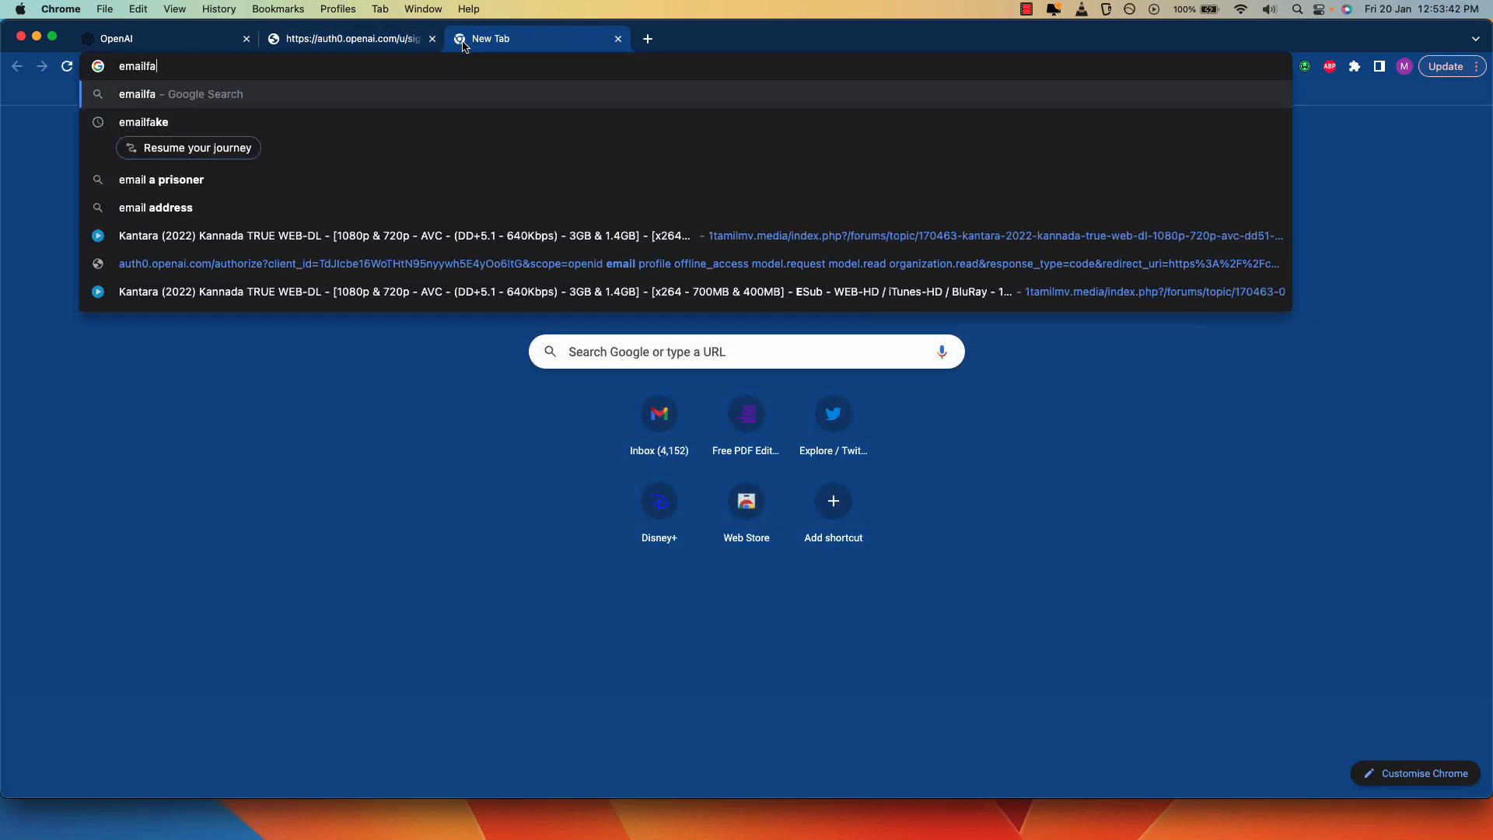
- Copy a generated temporary address from emailfake.com into the sign-up email field
left_click(143, 122)
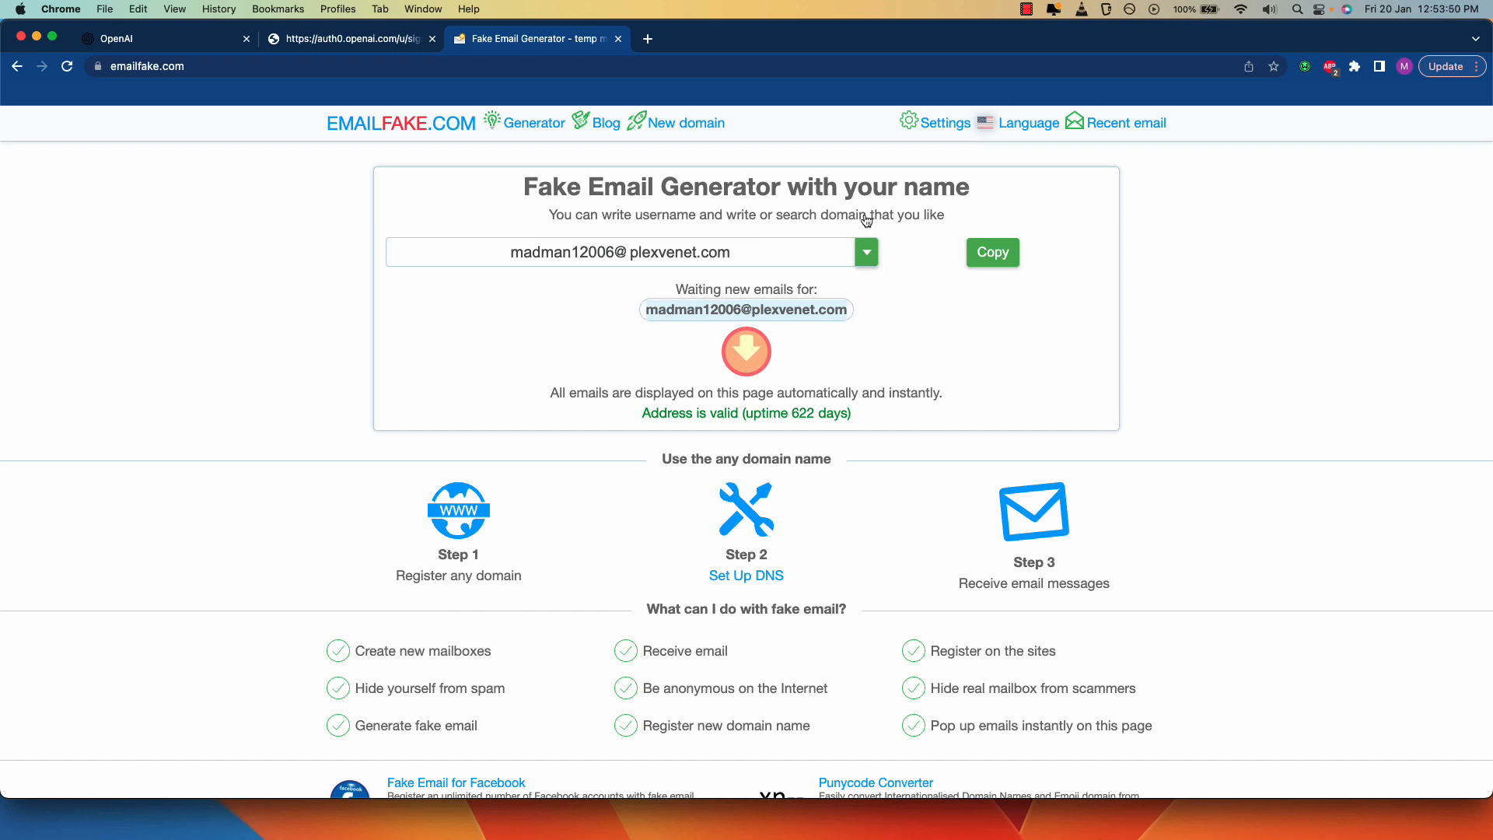
left_click(351, 39)
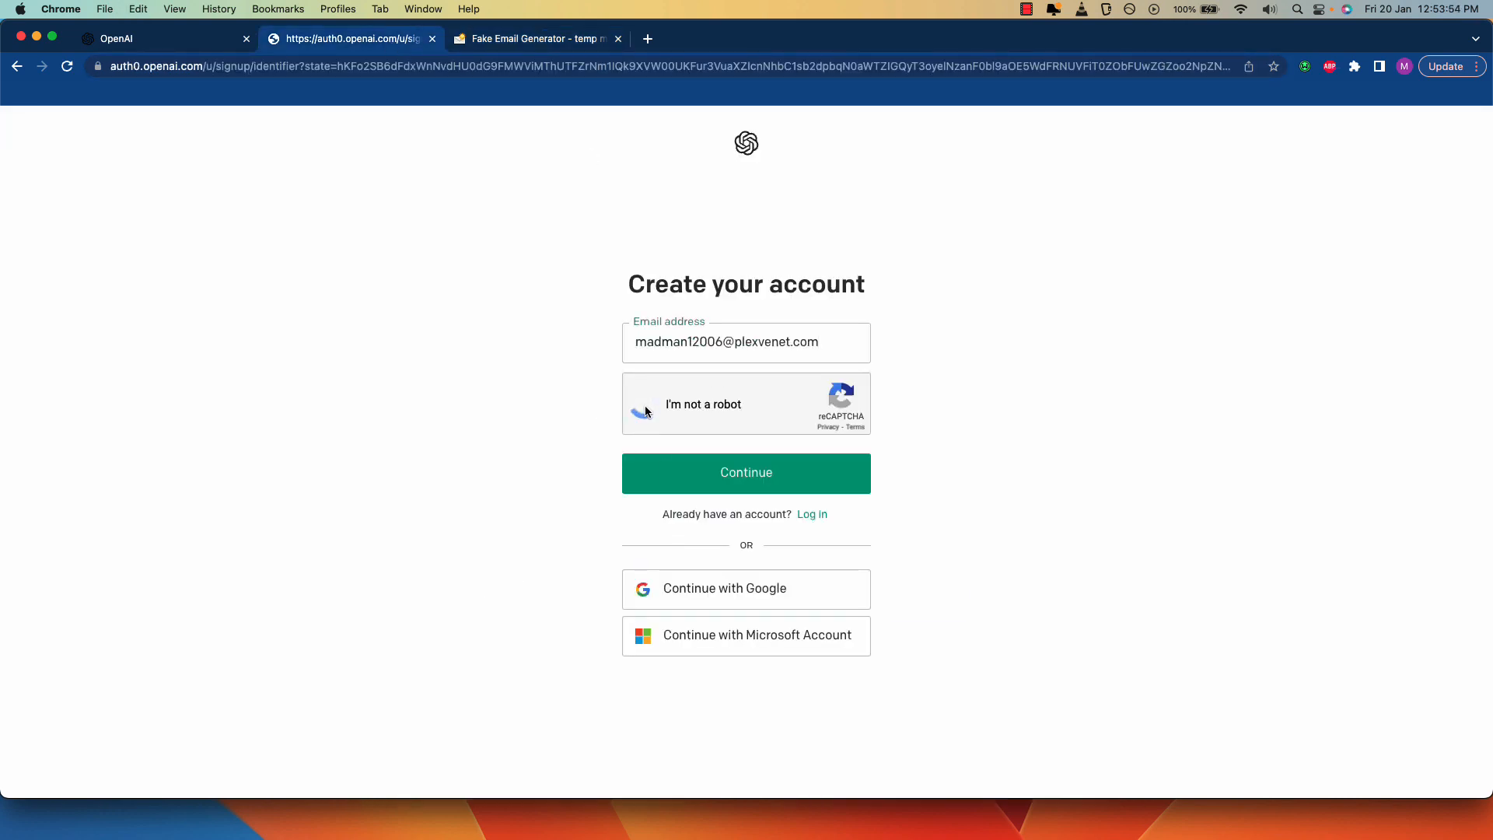
left_click(642, 404)
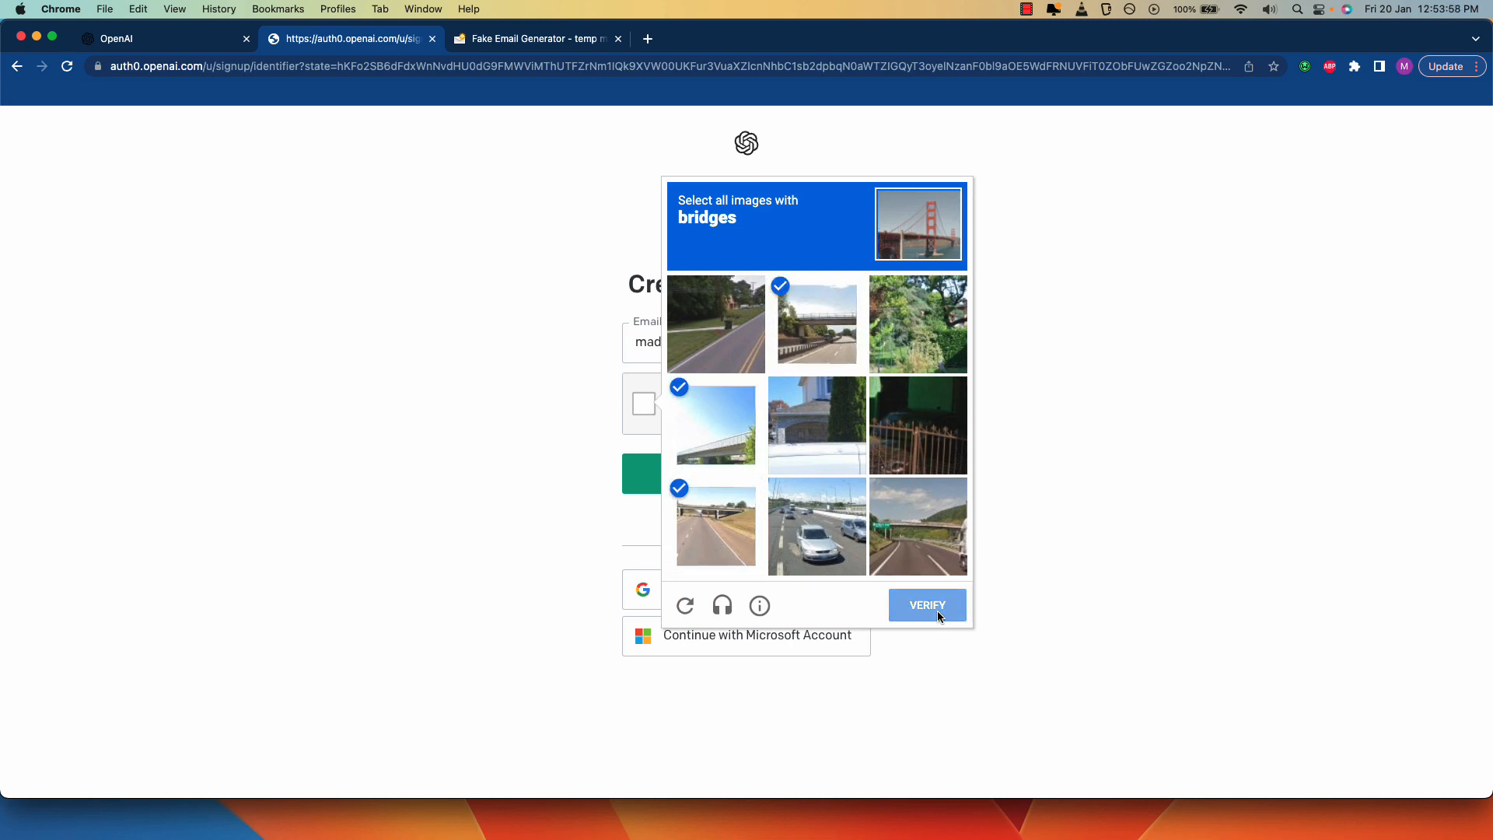
left_click(927, 606)
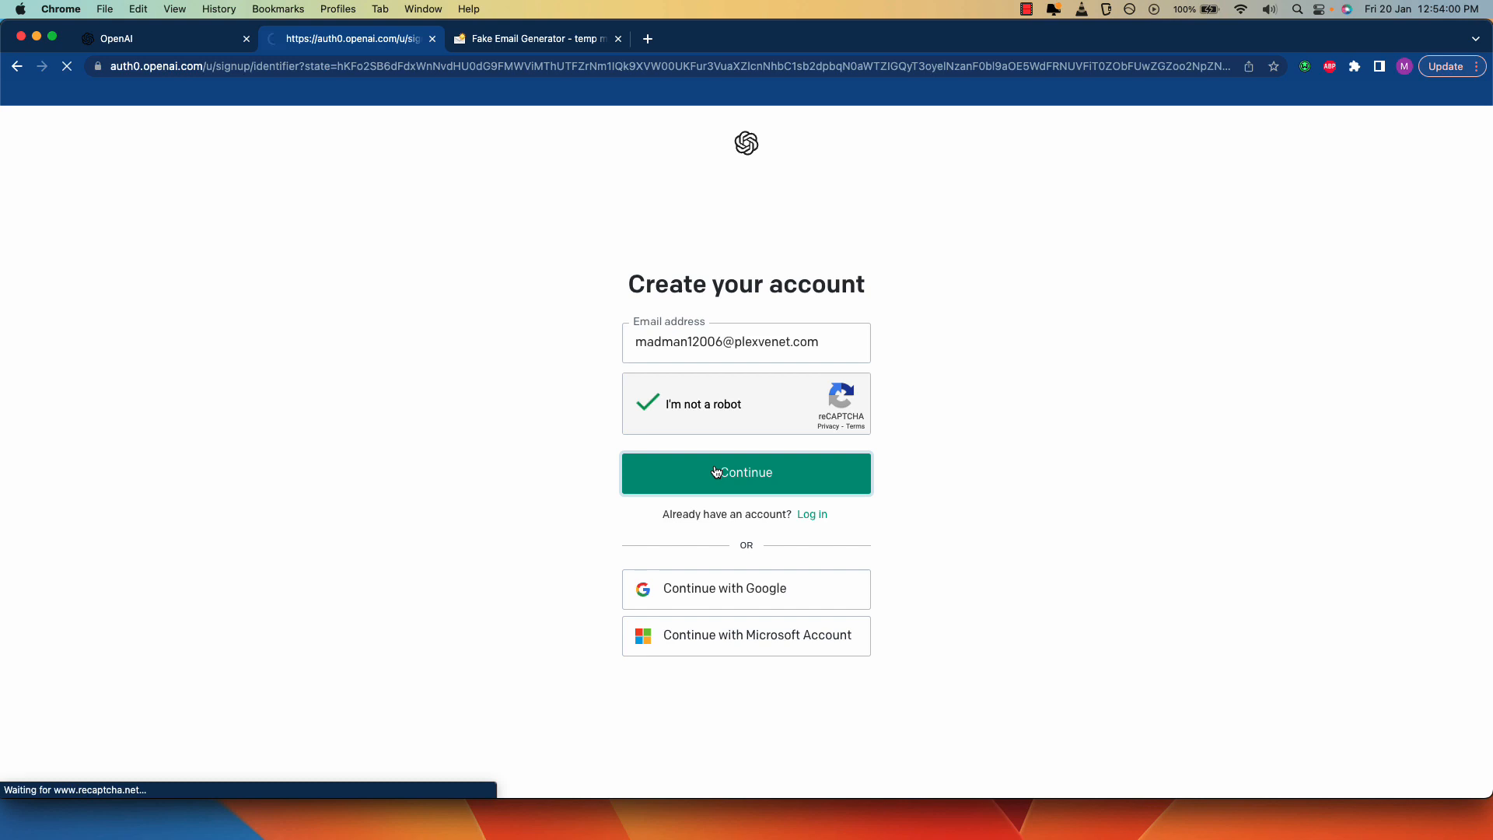
left_click(746, 473)
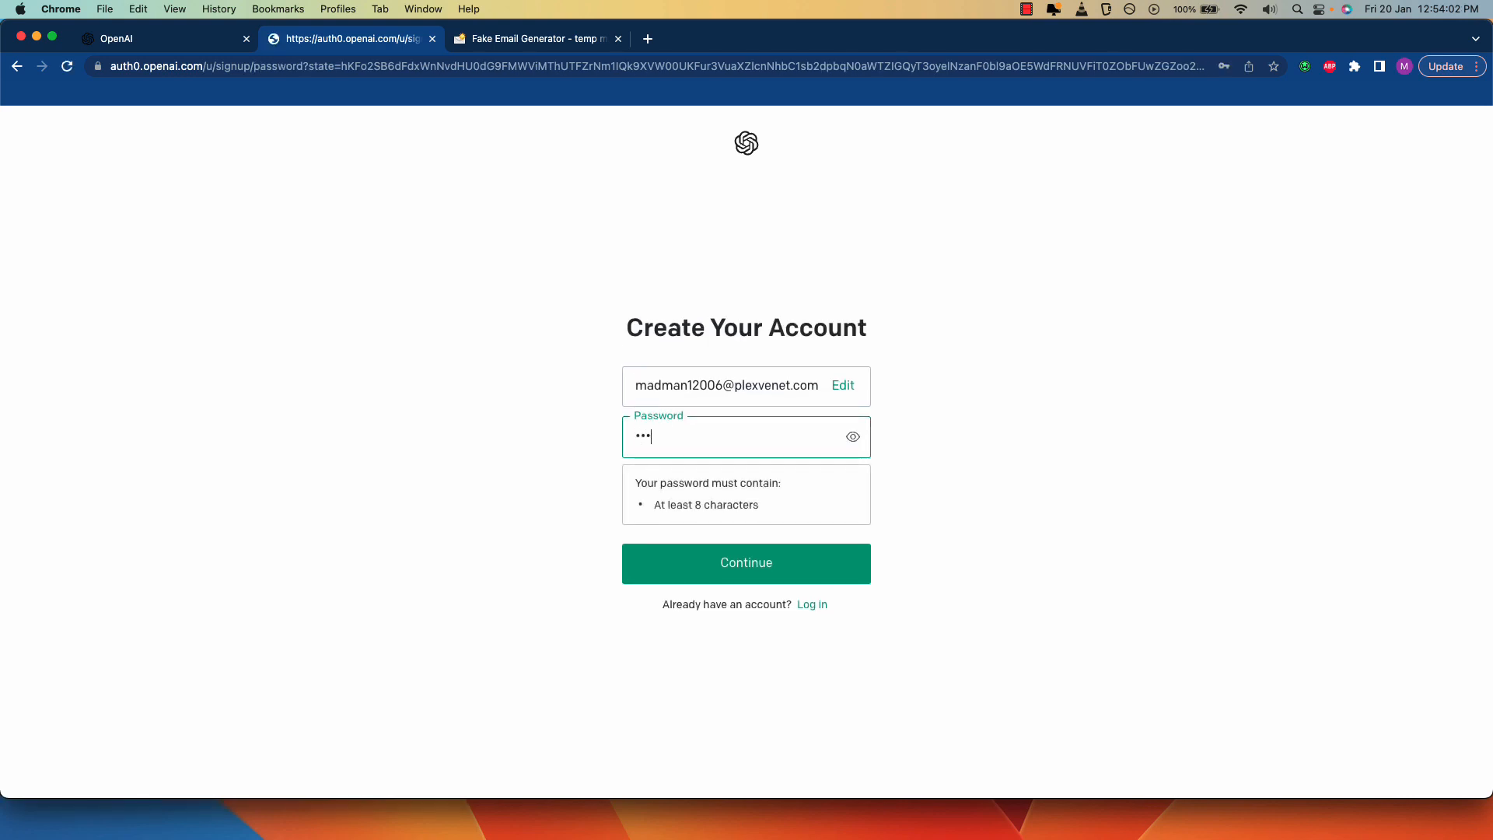
type("password")
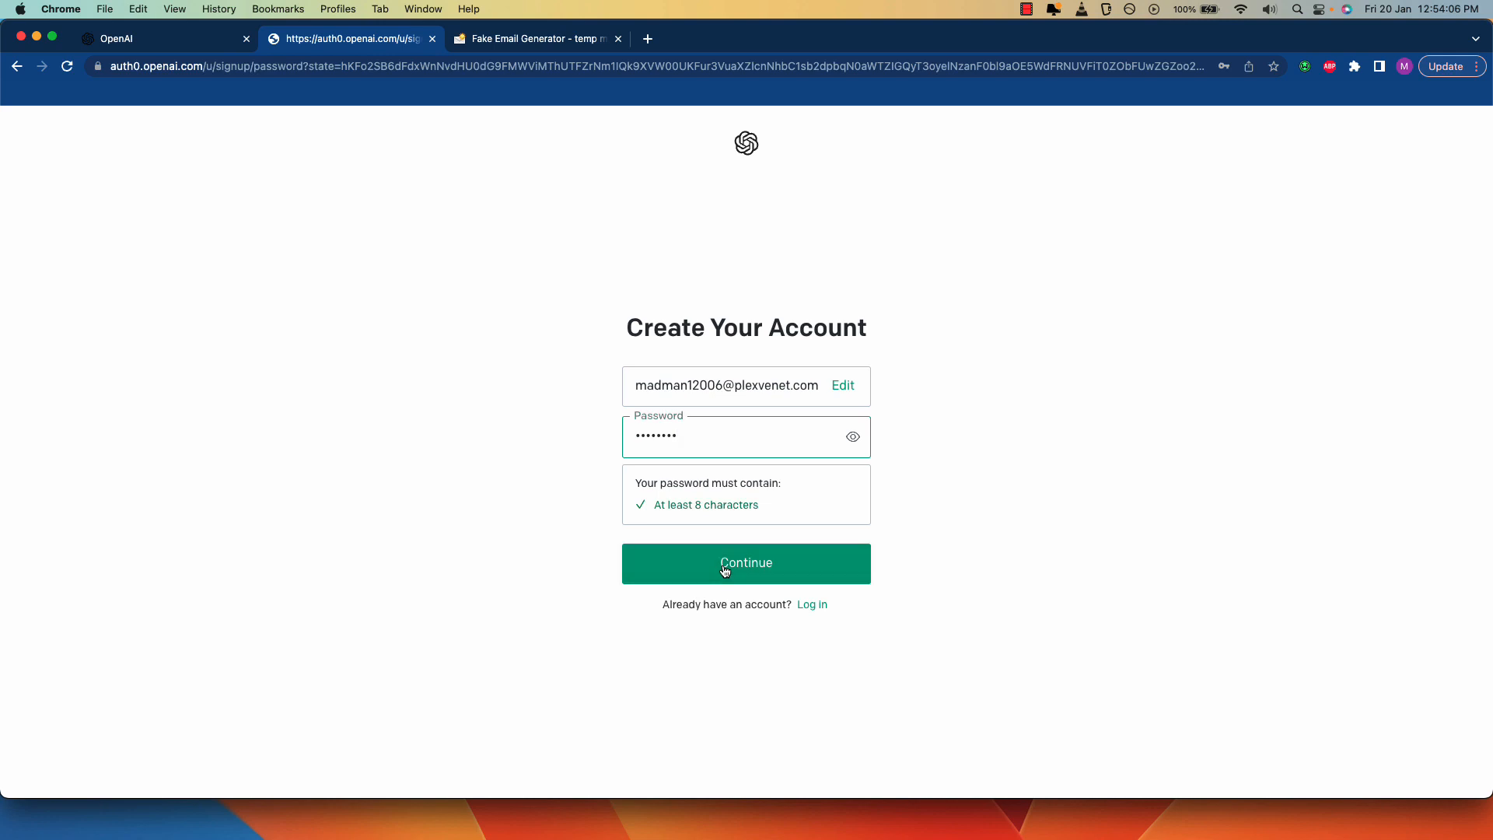
left_click(745, 563)
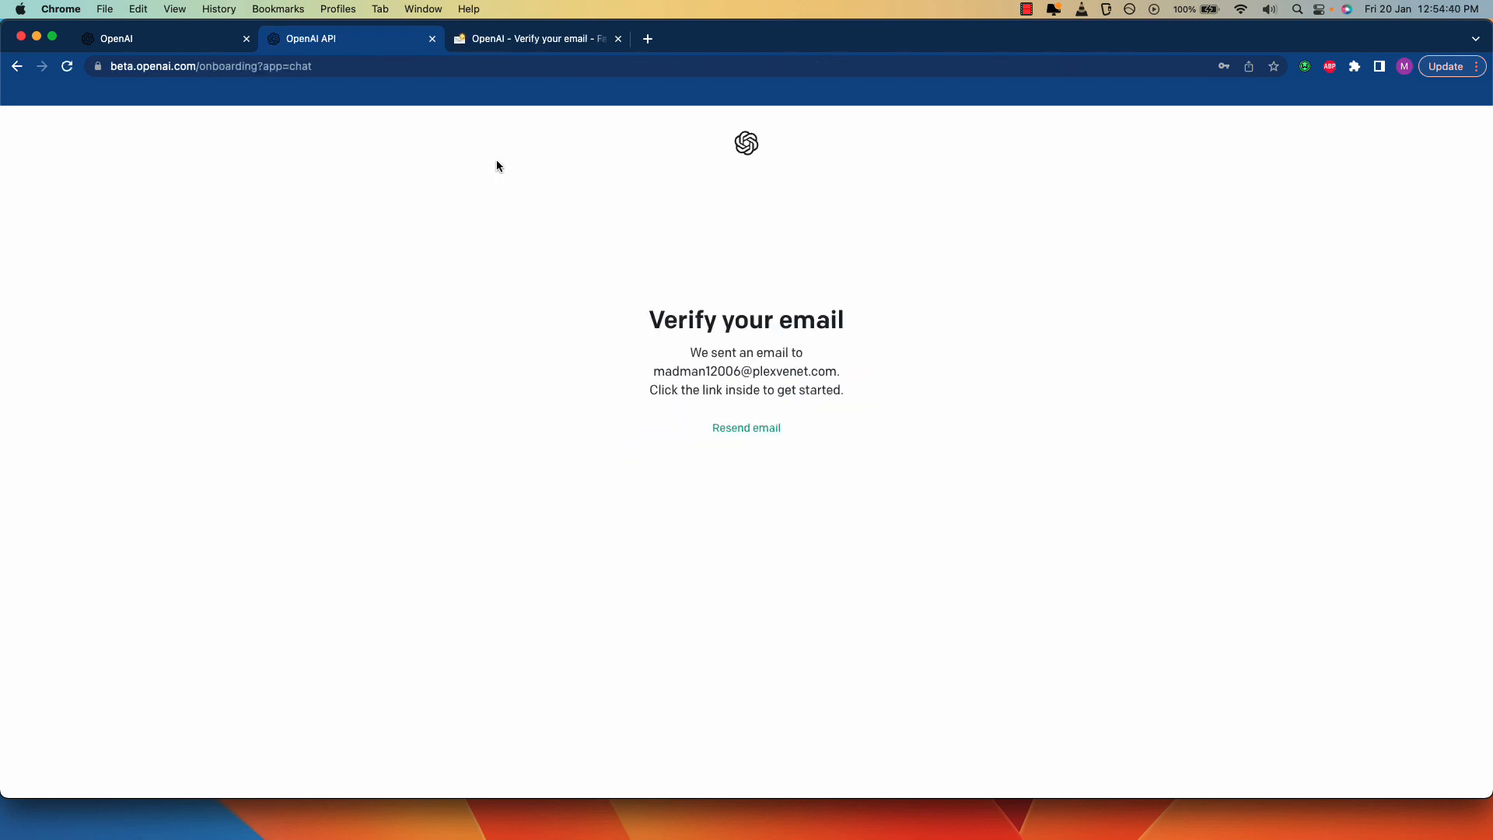
- Follow the Verify email address link in OpenAI's message in the EmailFake inbox
left_click(533, 39)
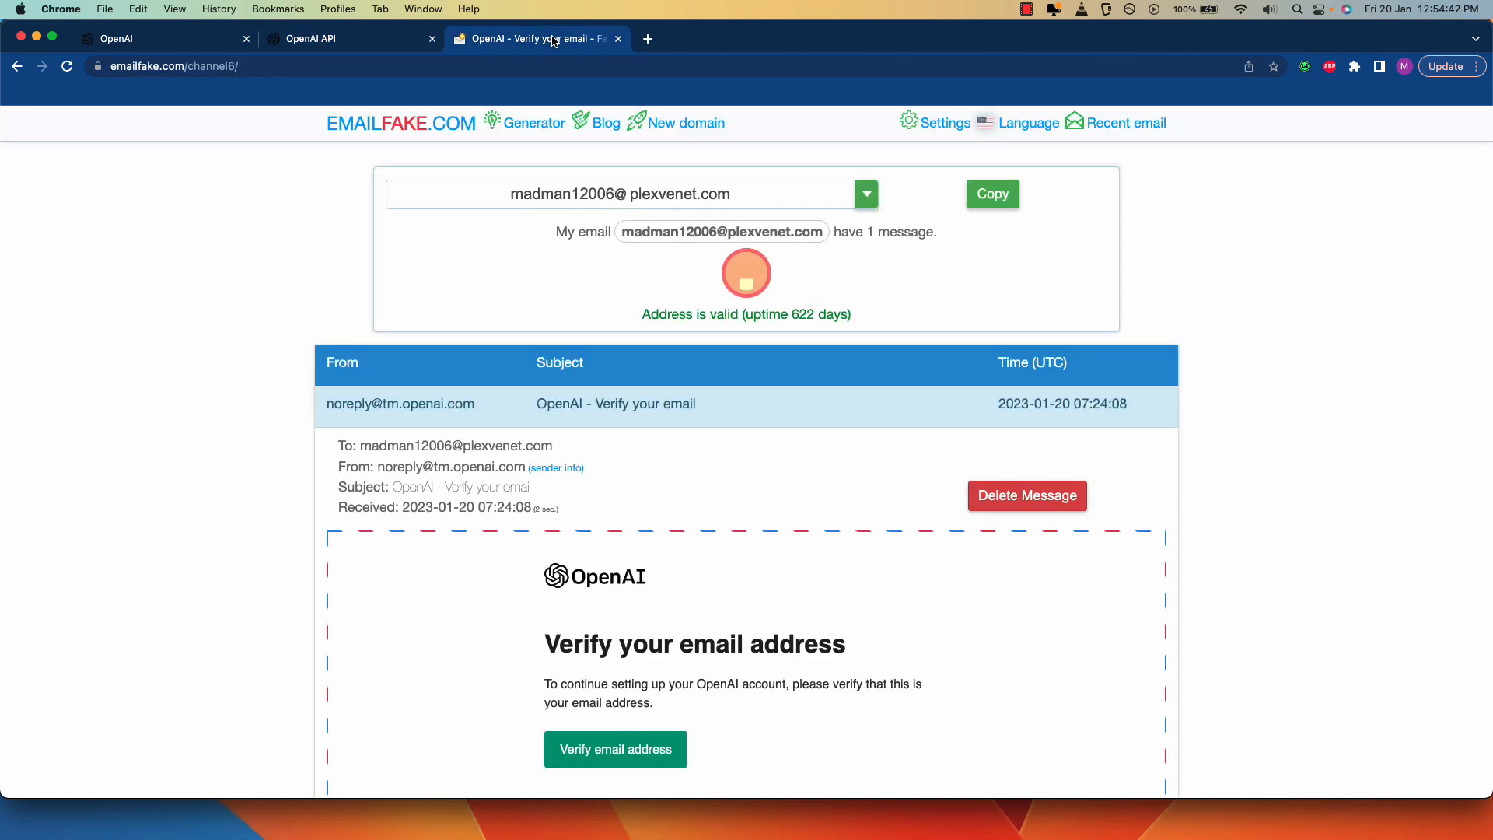
scroll("down", 3)
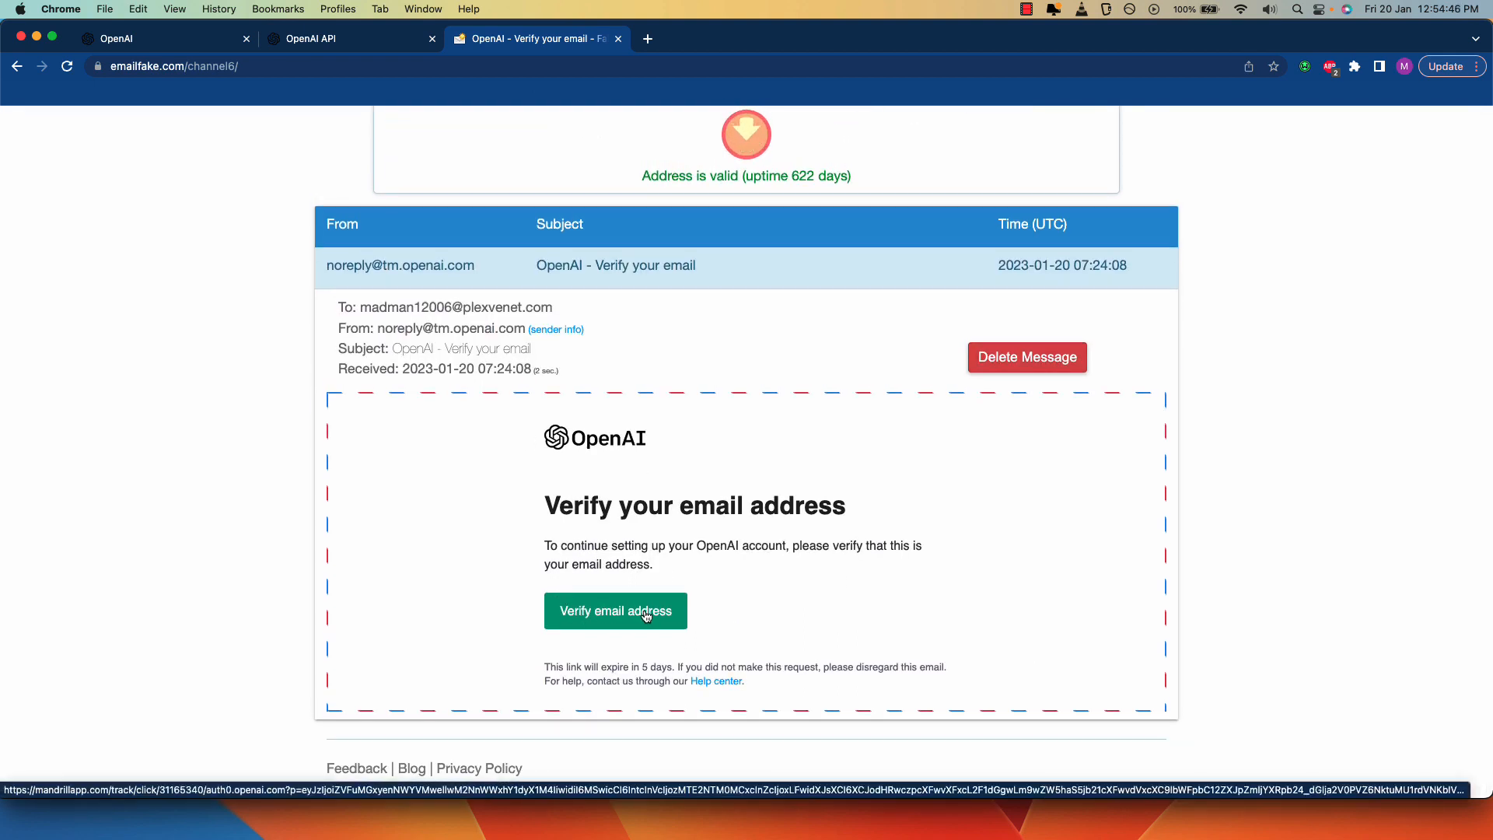
left_click(615, 611)
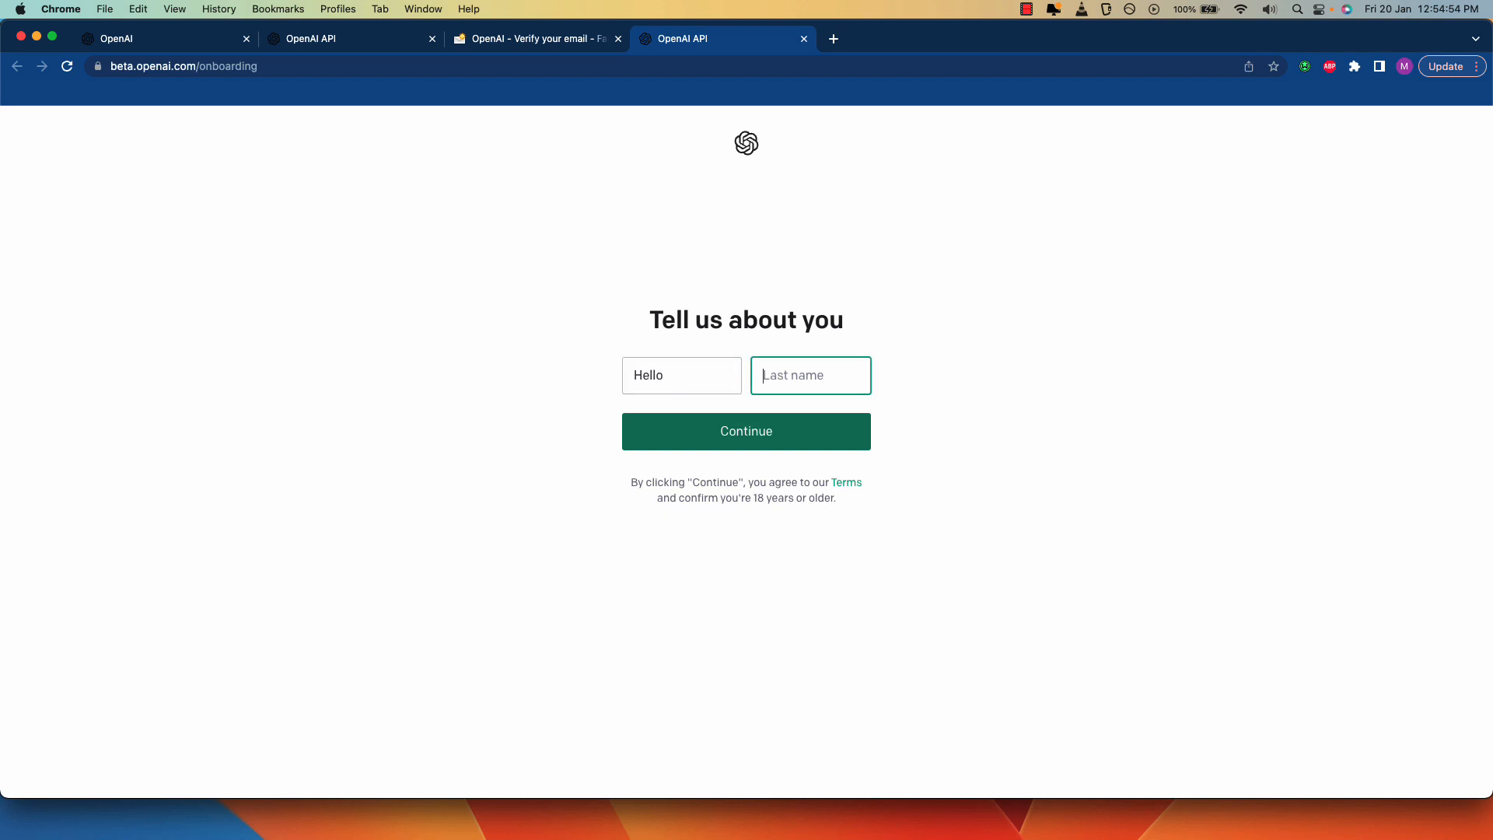
- Submit the first and last name on the Tell us about you page
left_click(769, 442)
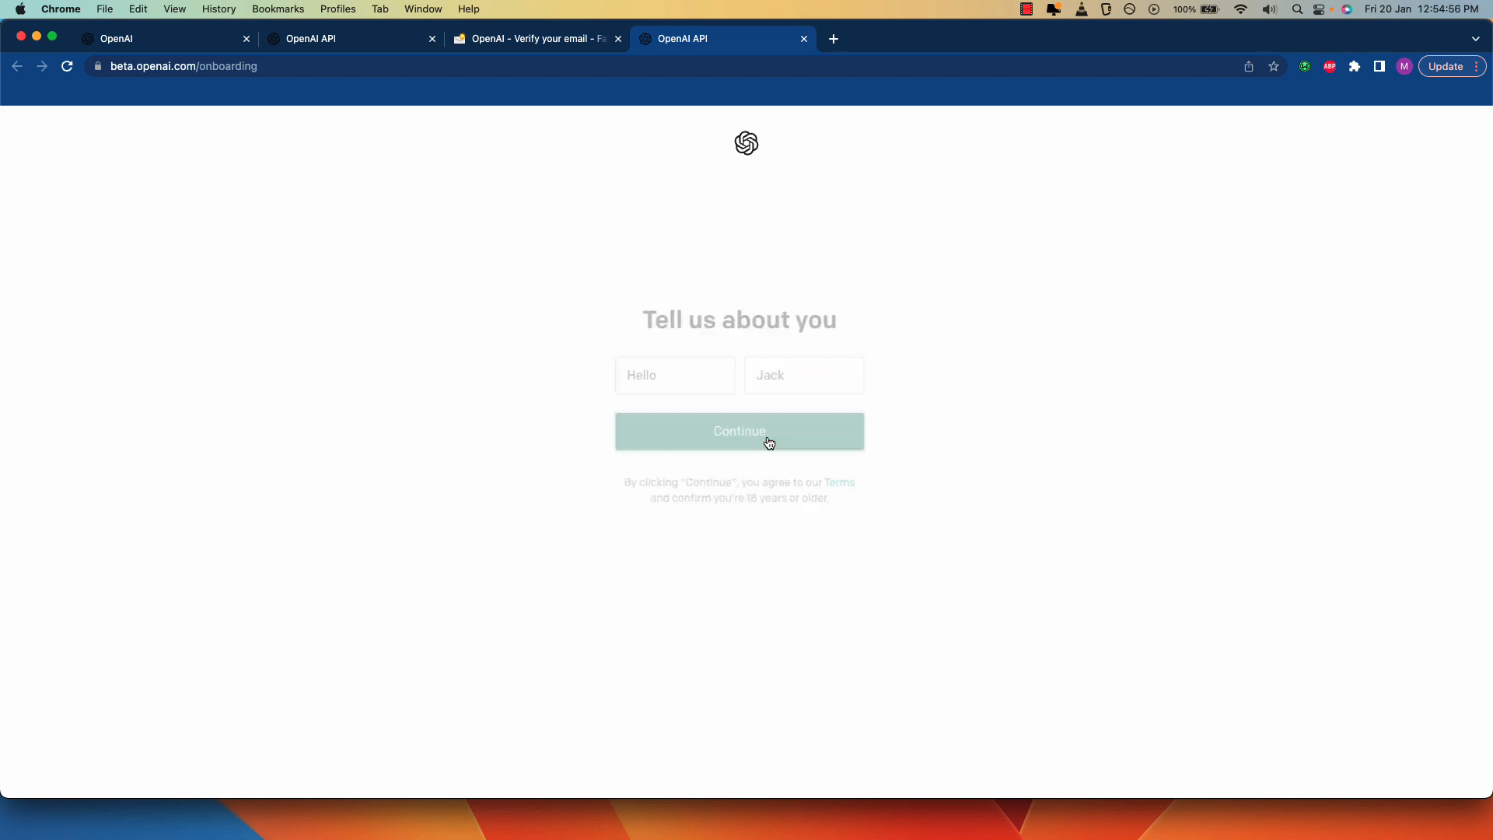
left_click(739, 431)
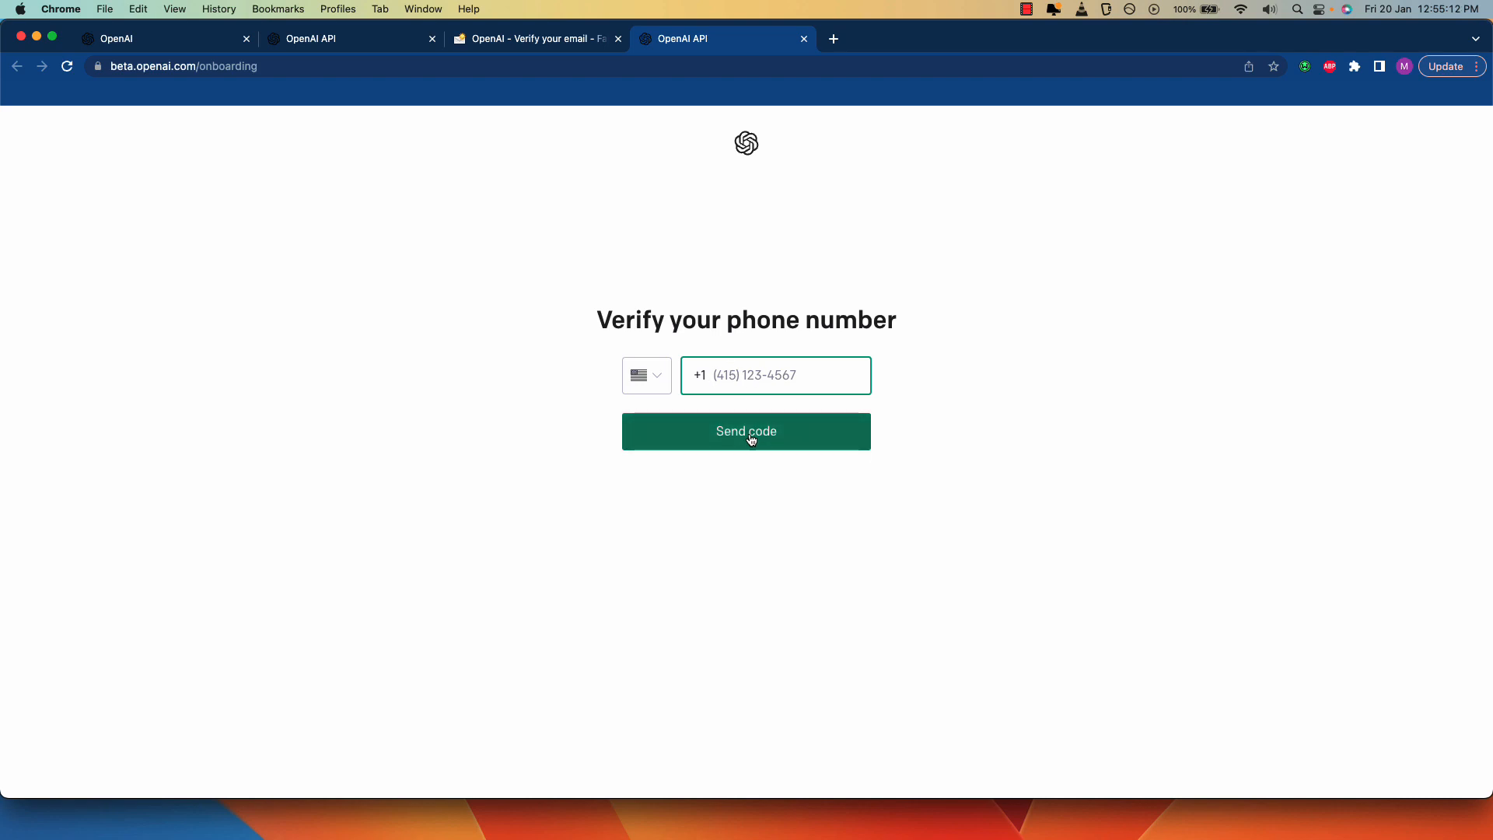
mouse_move(737, 218)
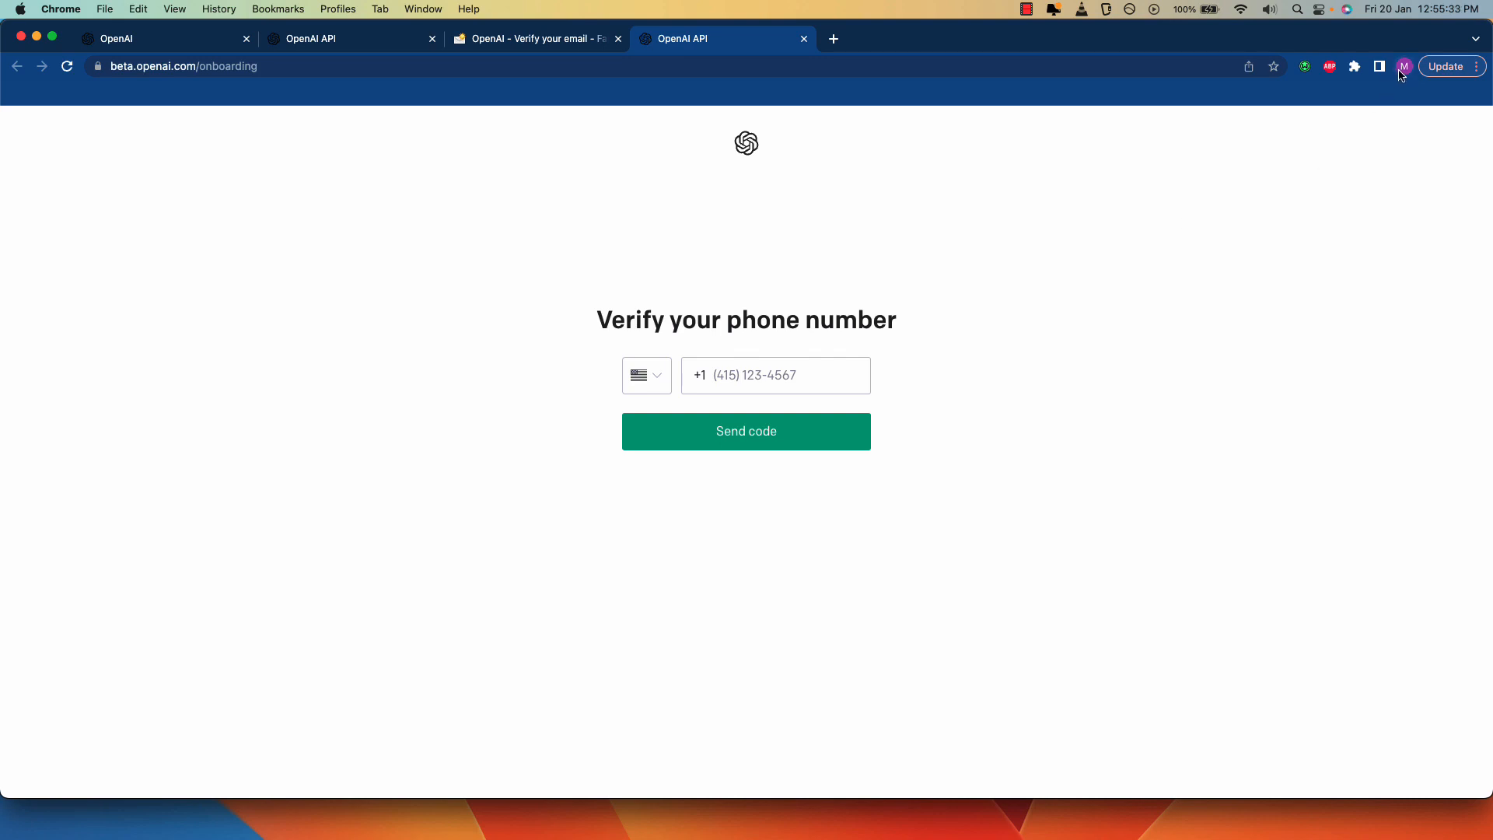
- Choose Add from the Chrome profile avatar menu
left_click(1409, 66)
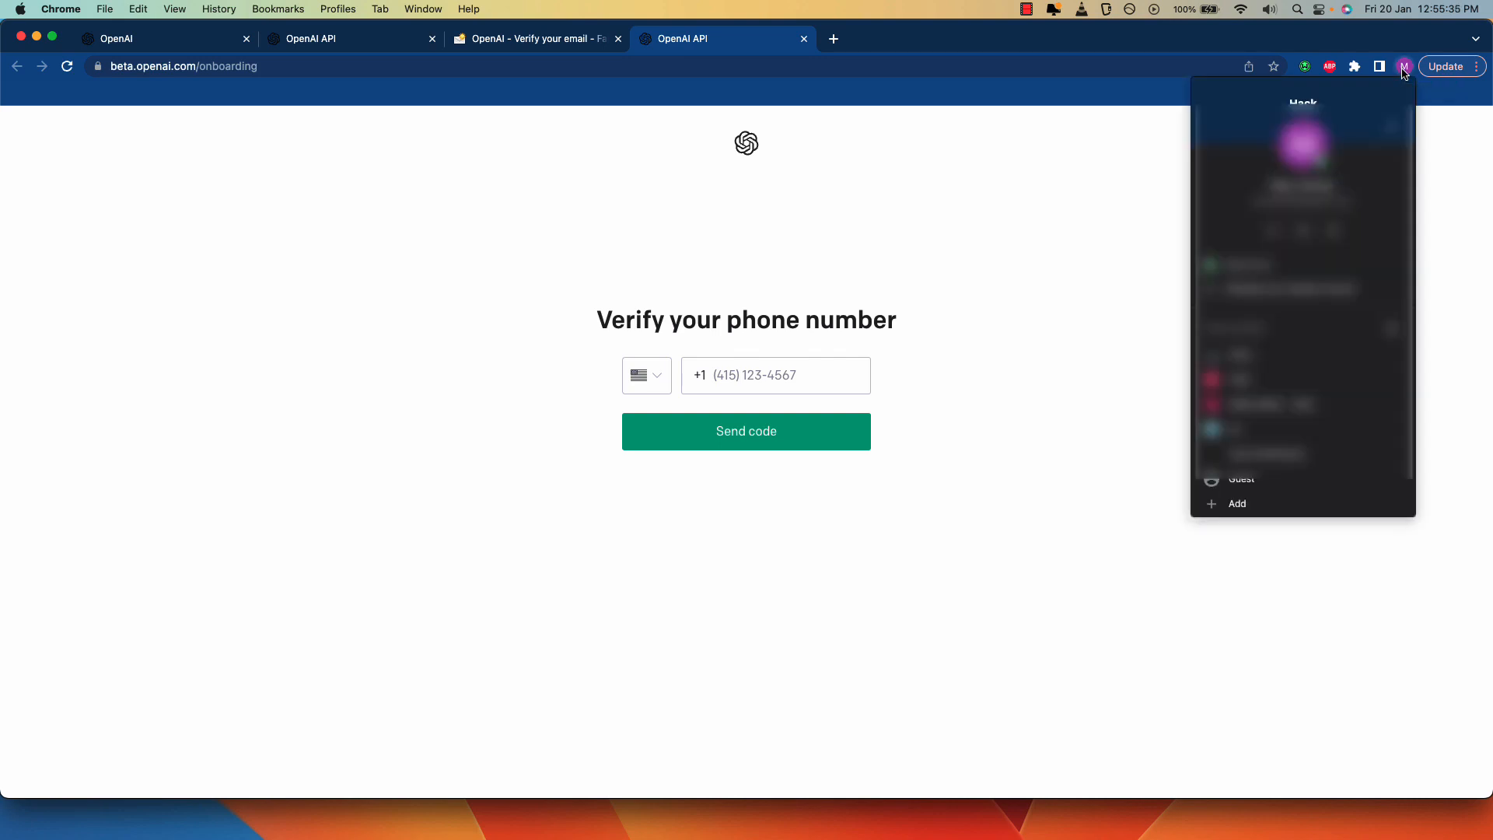
left_click(1236, 503)
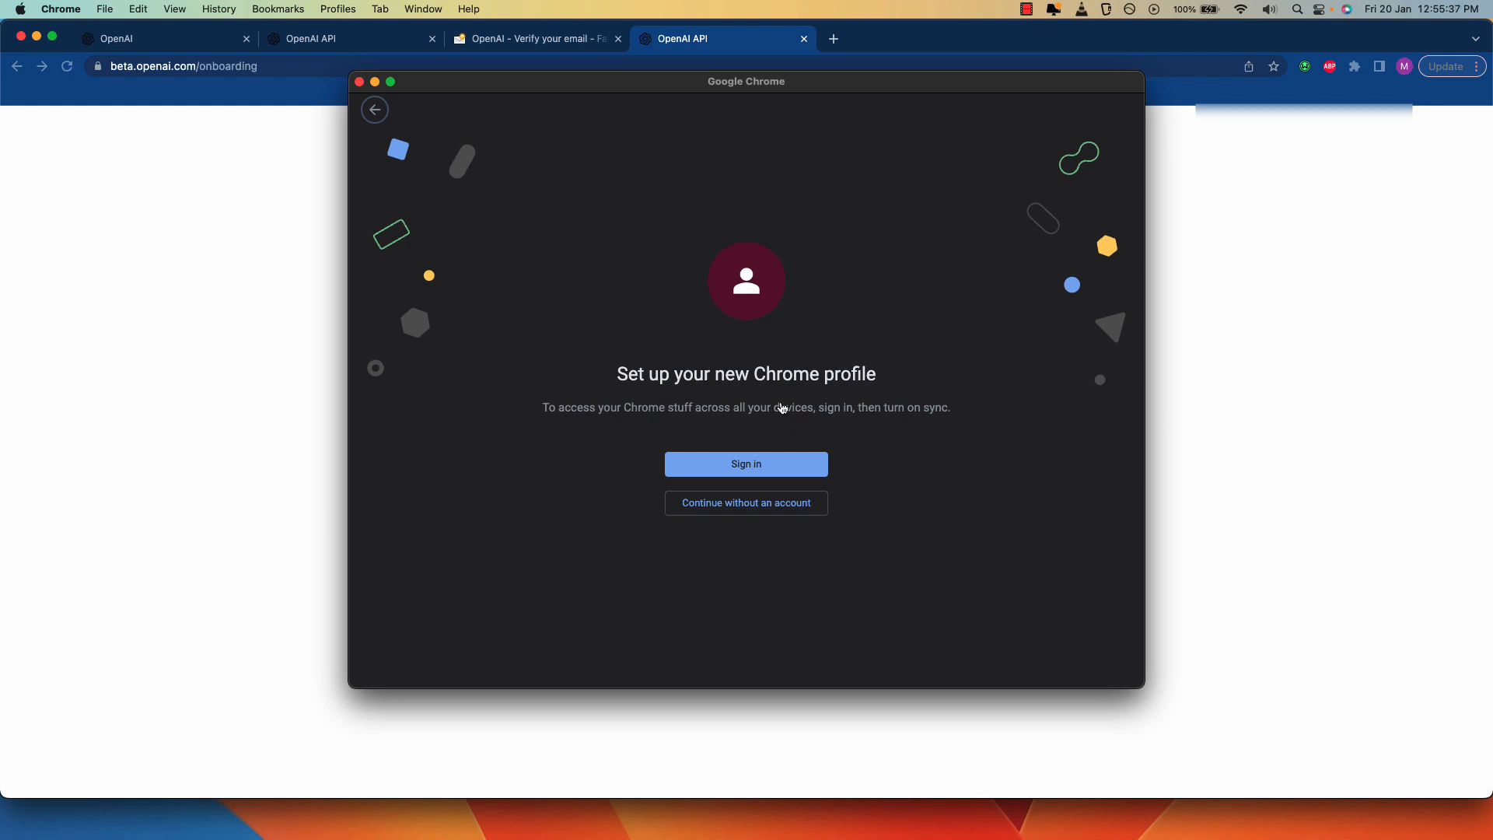
mouse_move(776, 402)
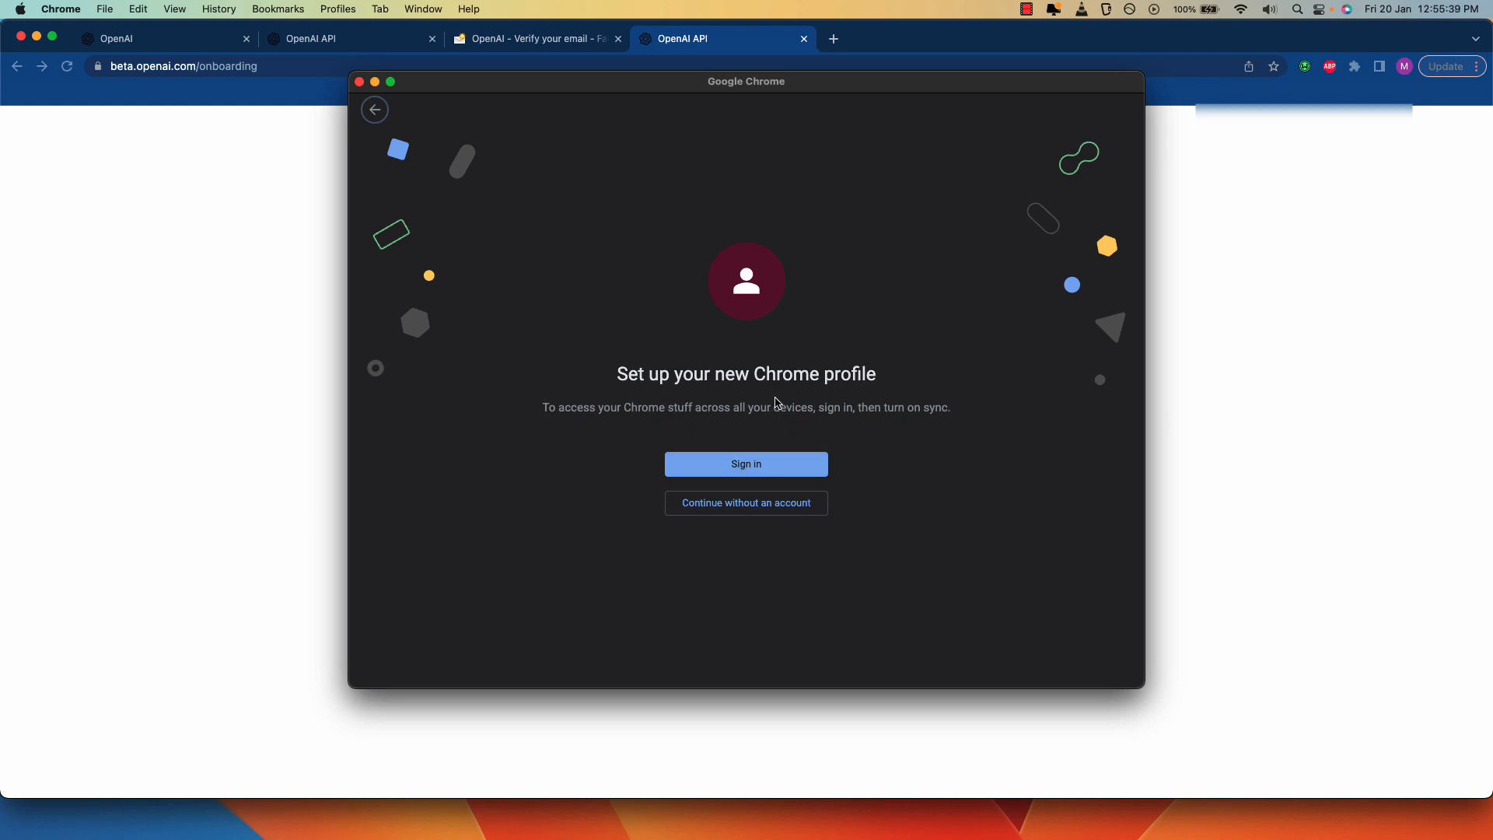